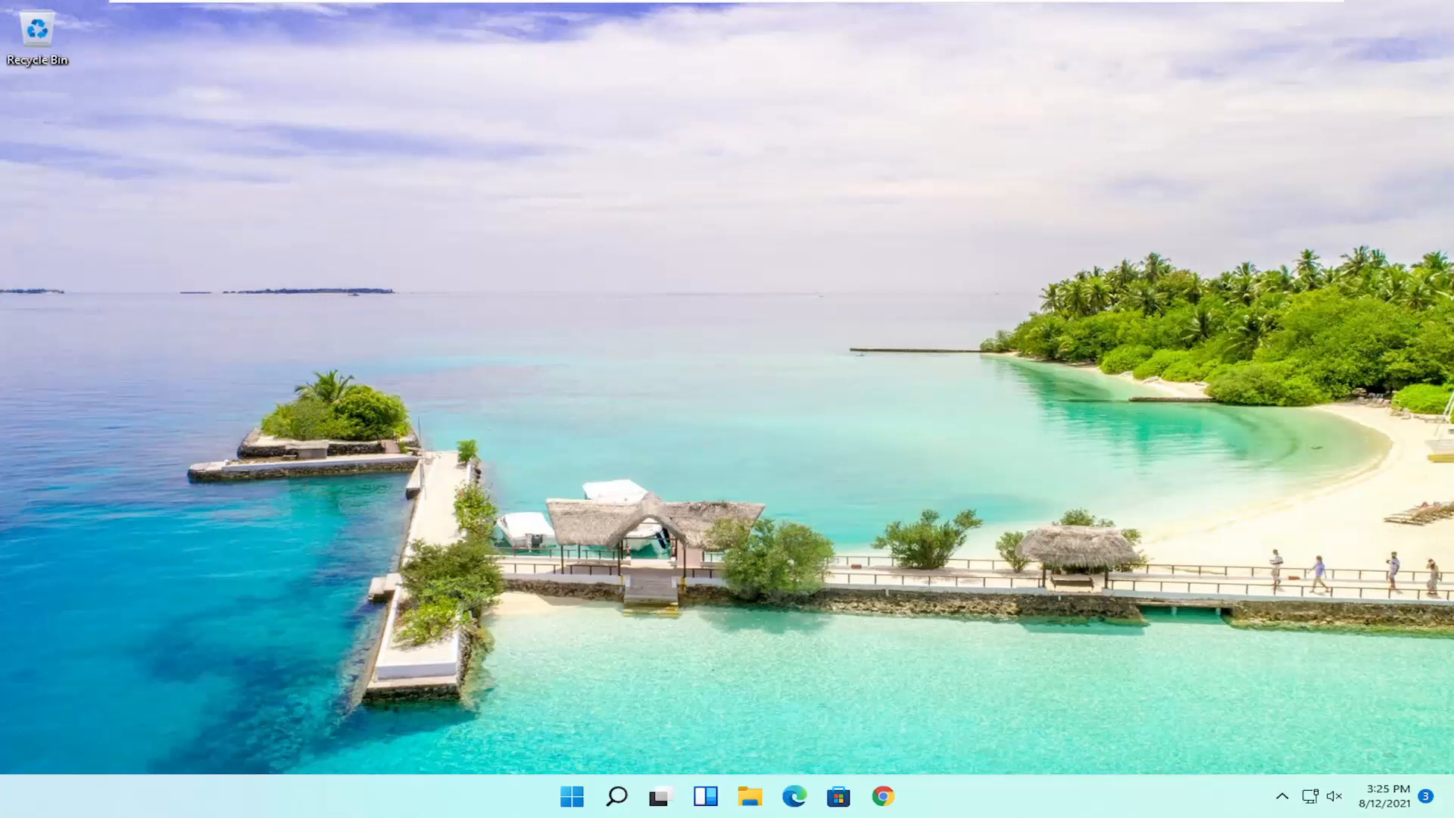
- Search for 'regedit' and launch Registry Editor as administrator
{"action": "left_click", "coordinate": [614, 794]}
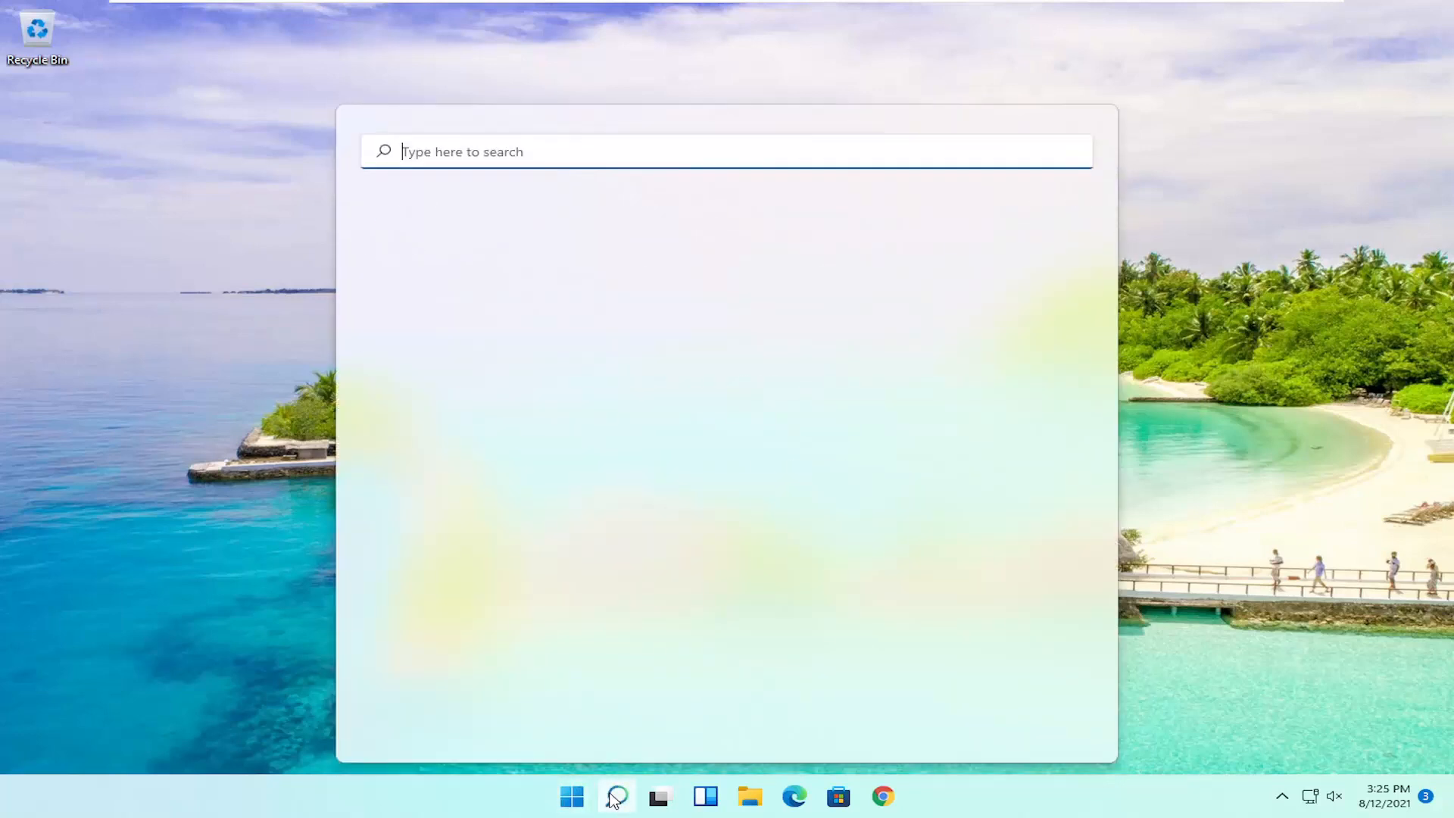
{"action": "type", "text": "reged"}
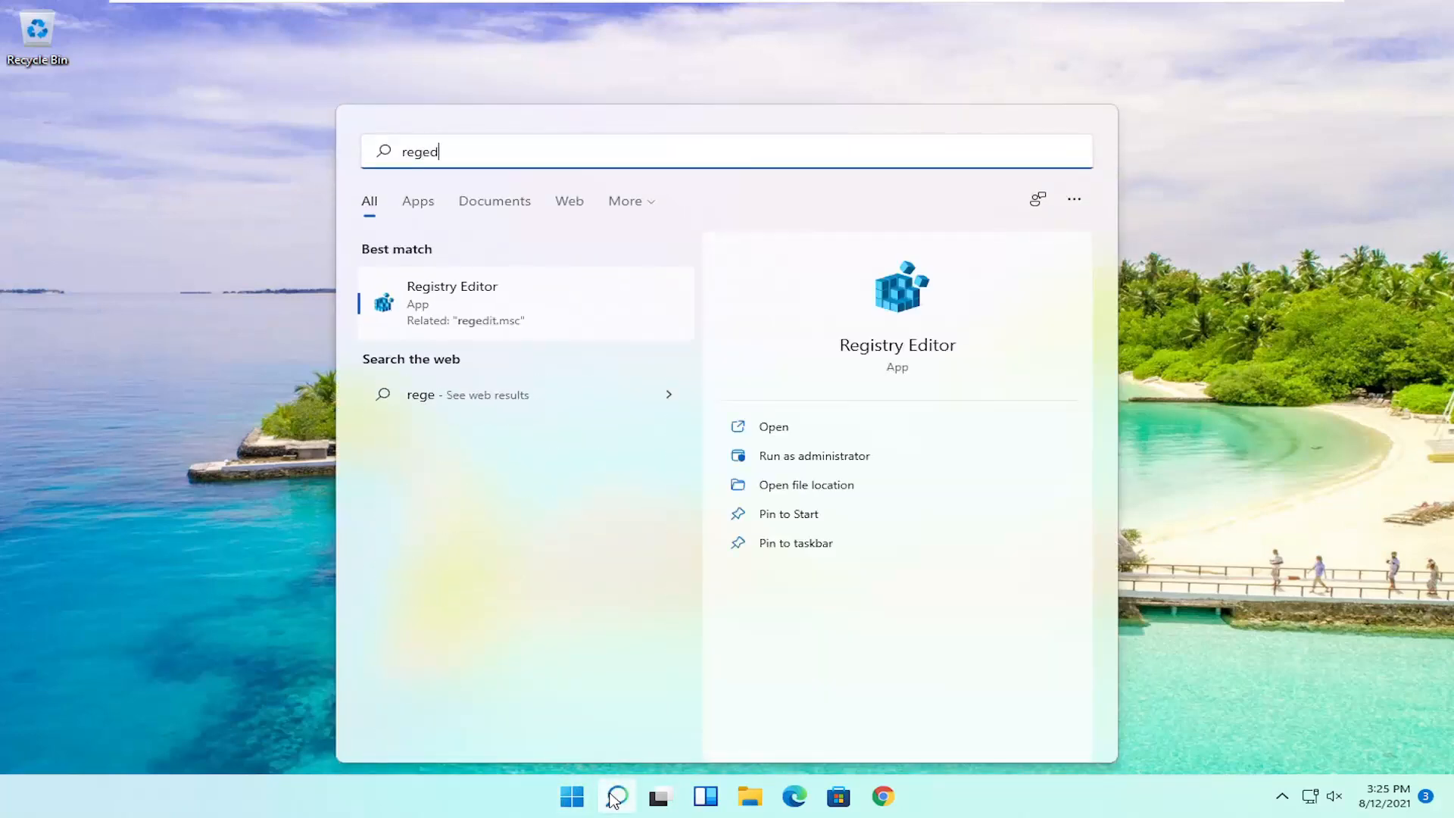
{"action": "type", "text": "it"}
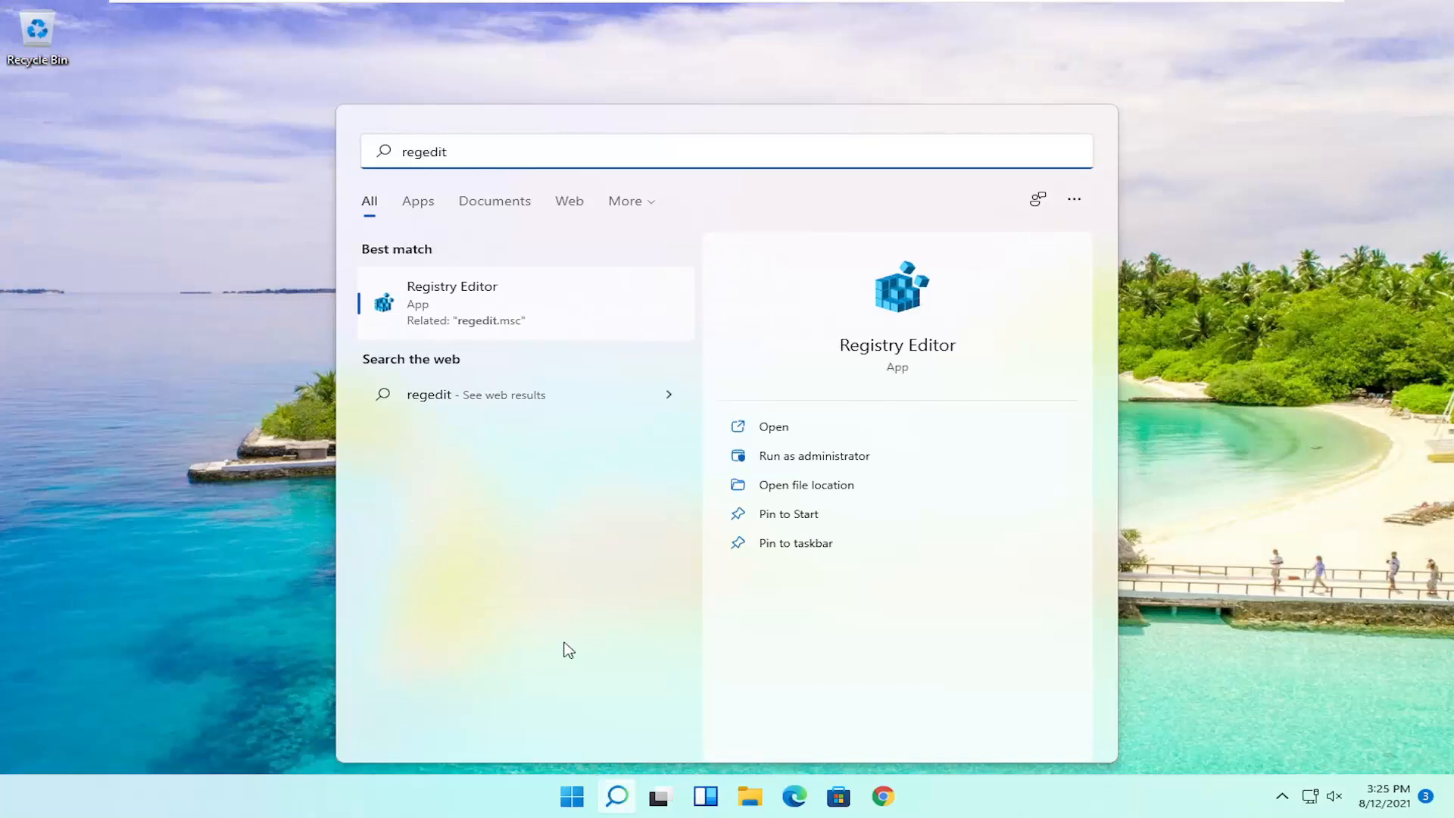
{"action": "right_click", "coordinate": [482, 309]}
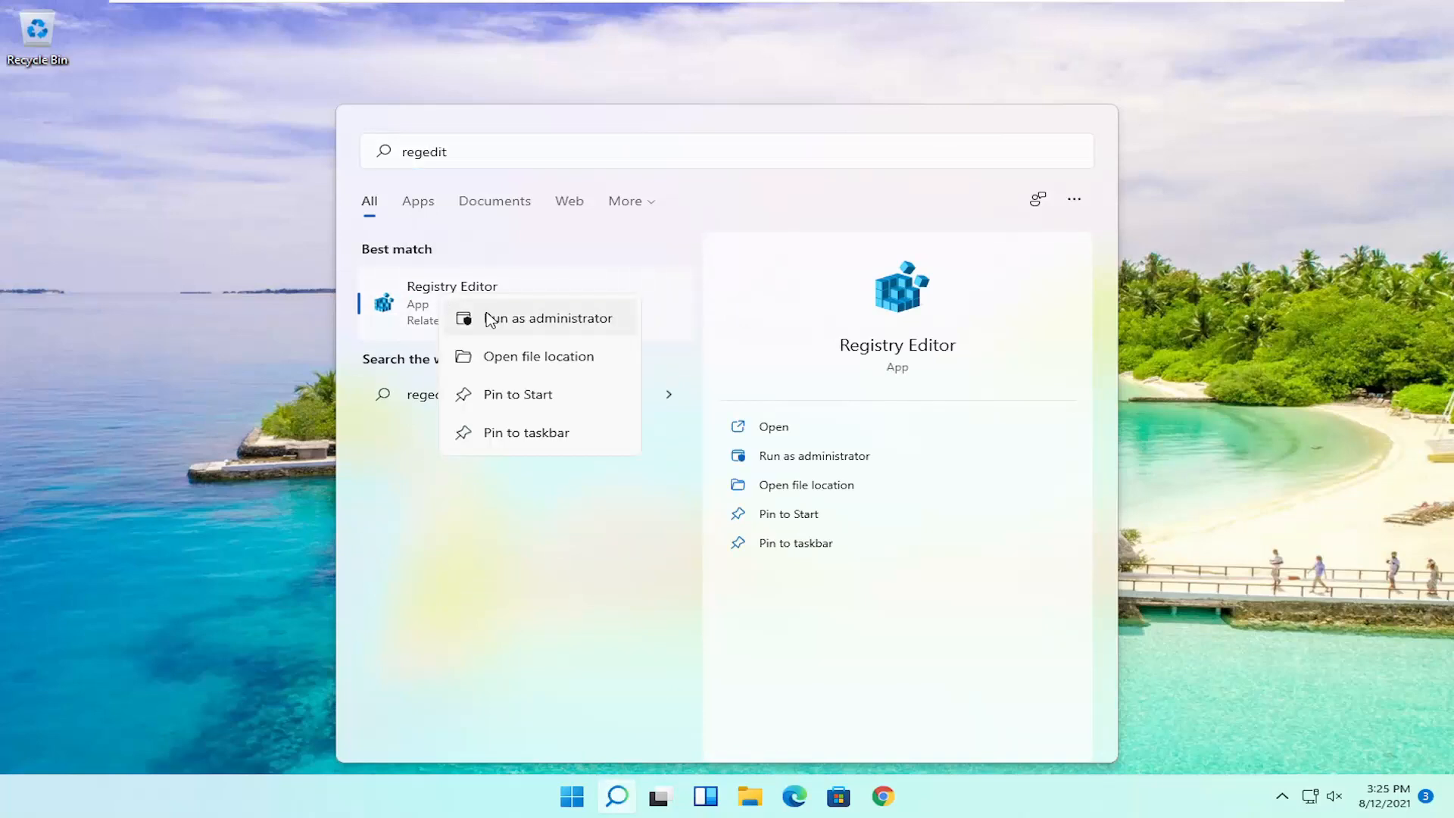
{"action": "left_click", "coordinate": [549, 318]}
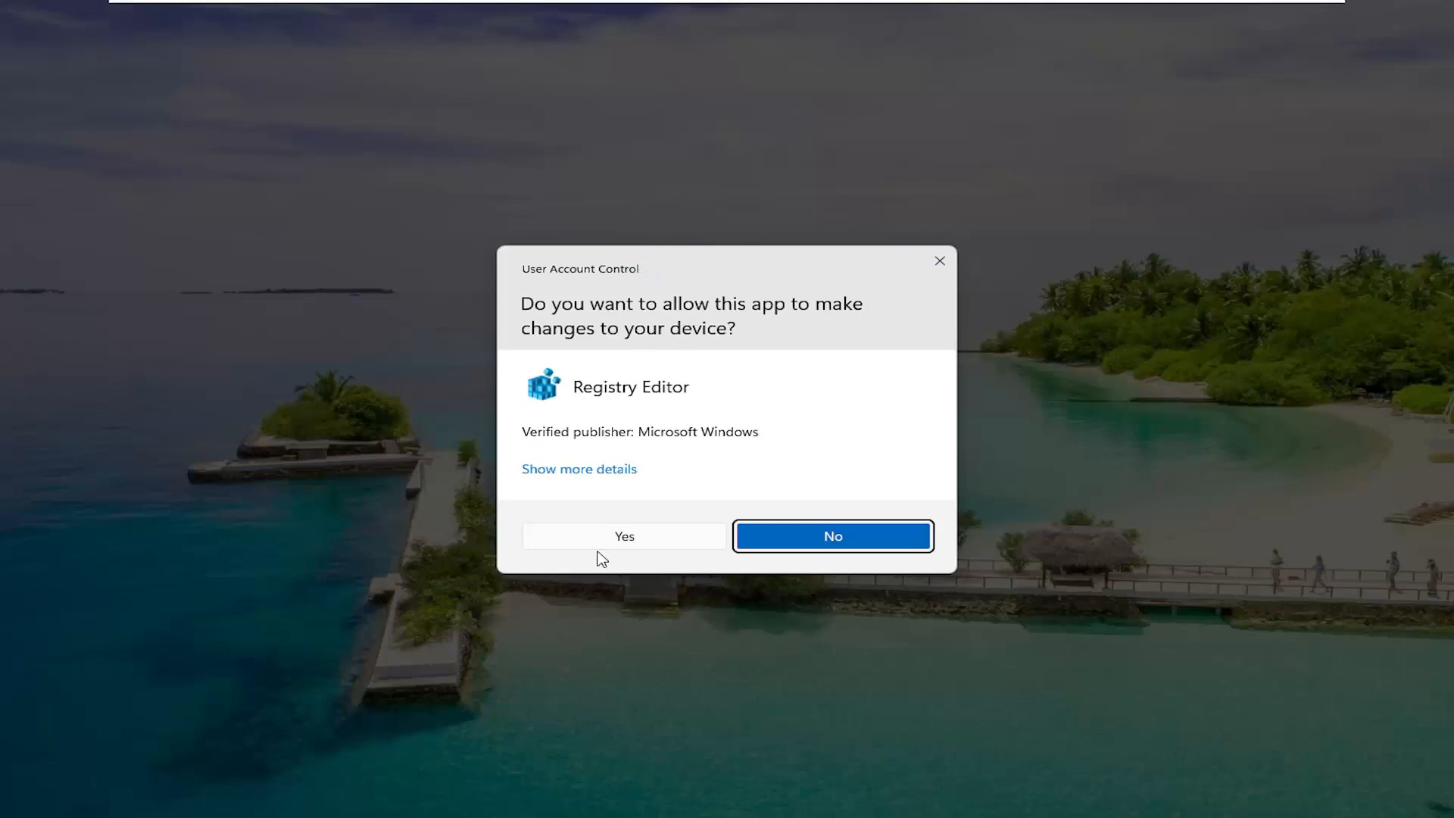
{"action": "left_click", "coordinate": [624, 535]}
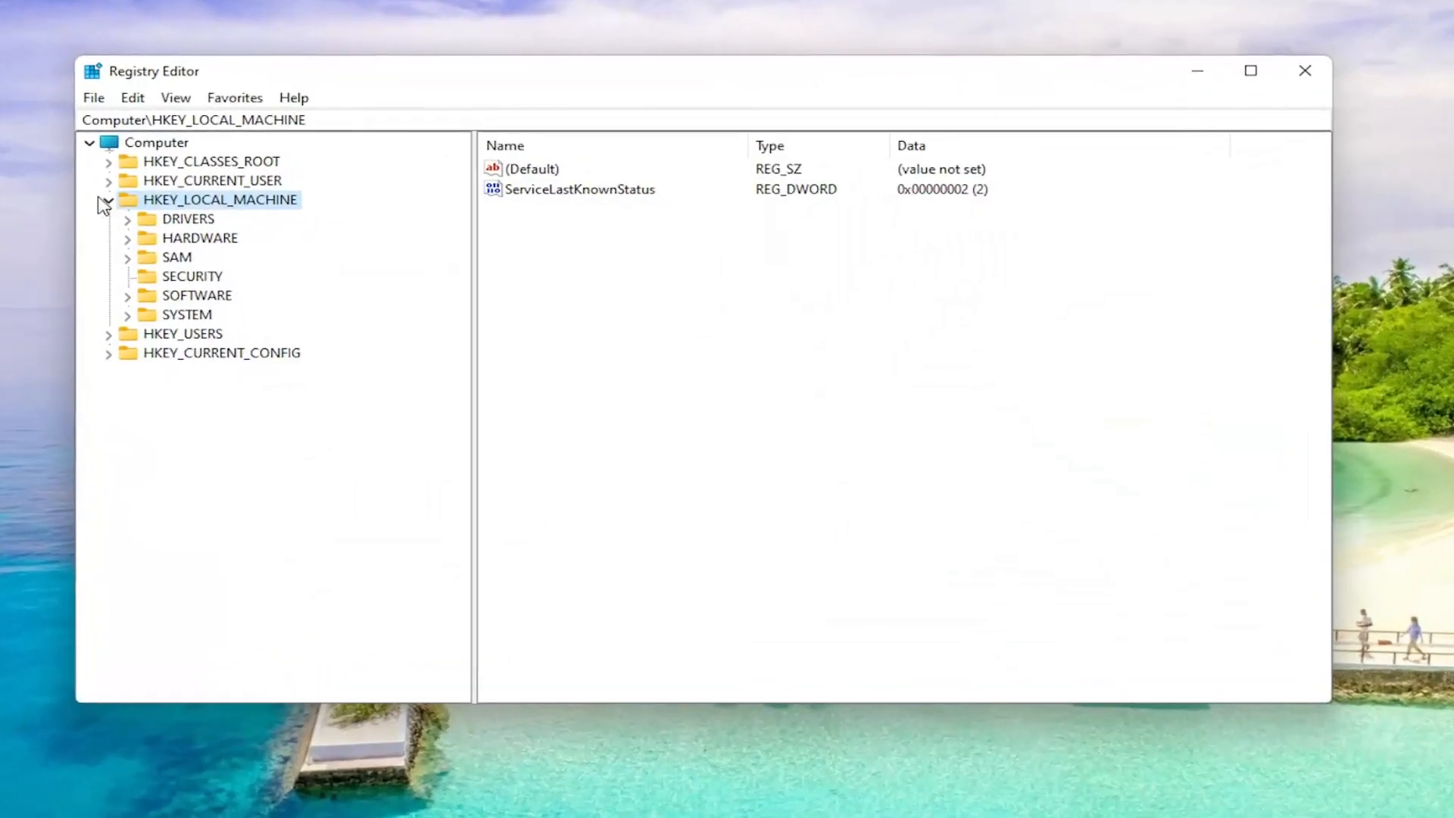
{"action": "left_click", "coordinate": [106, 200]}
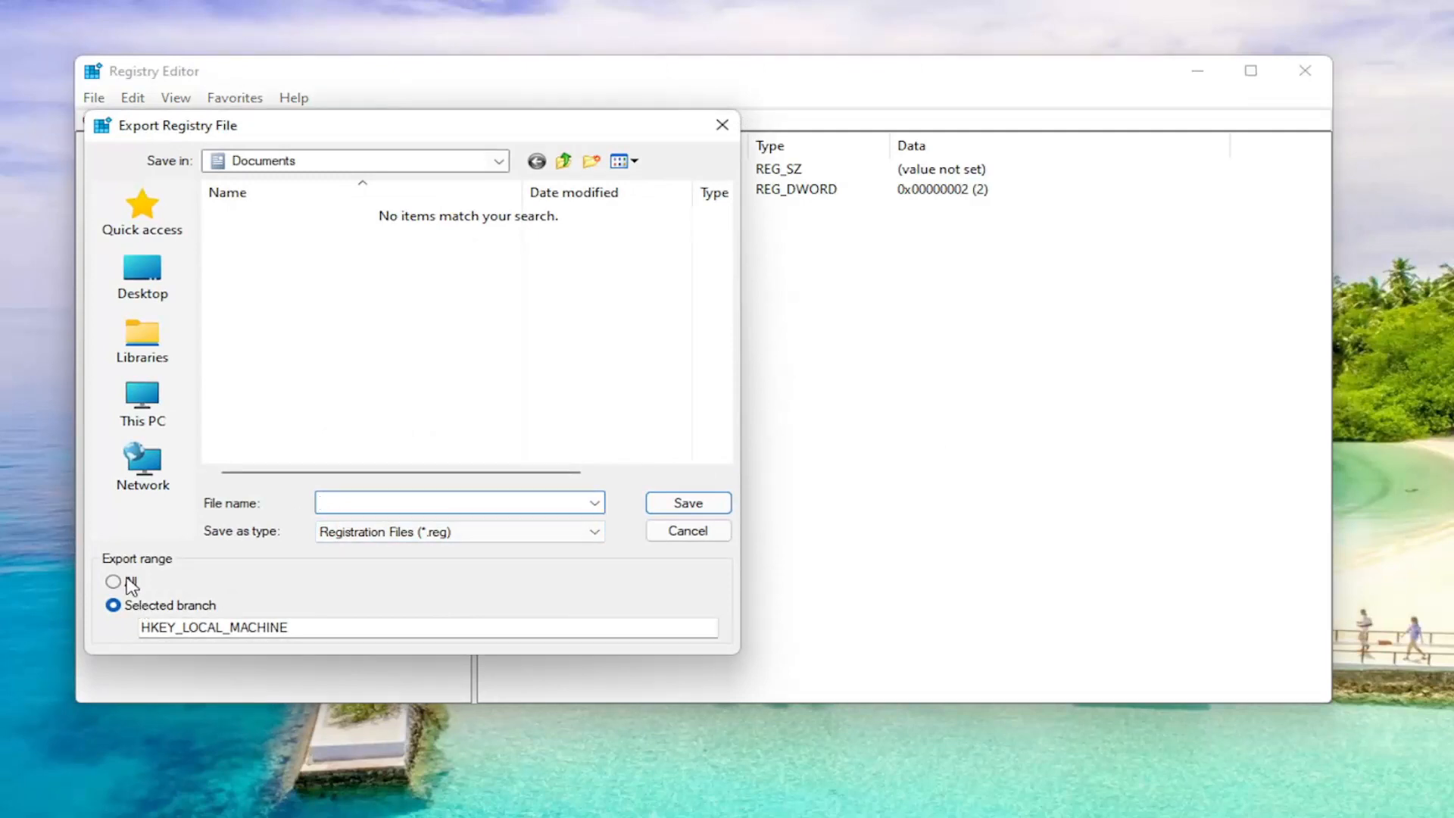
{"action": "left_click", "coordinate": [114, 582]}
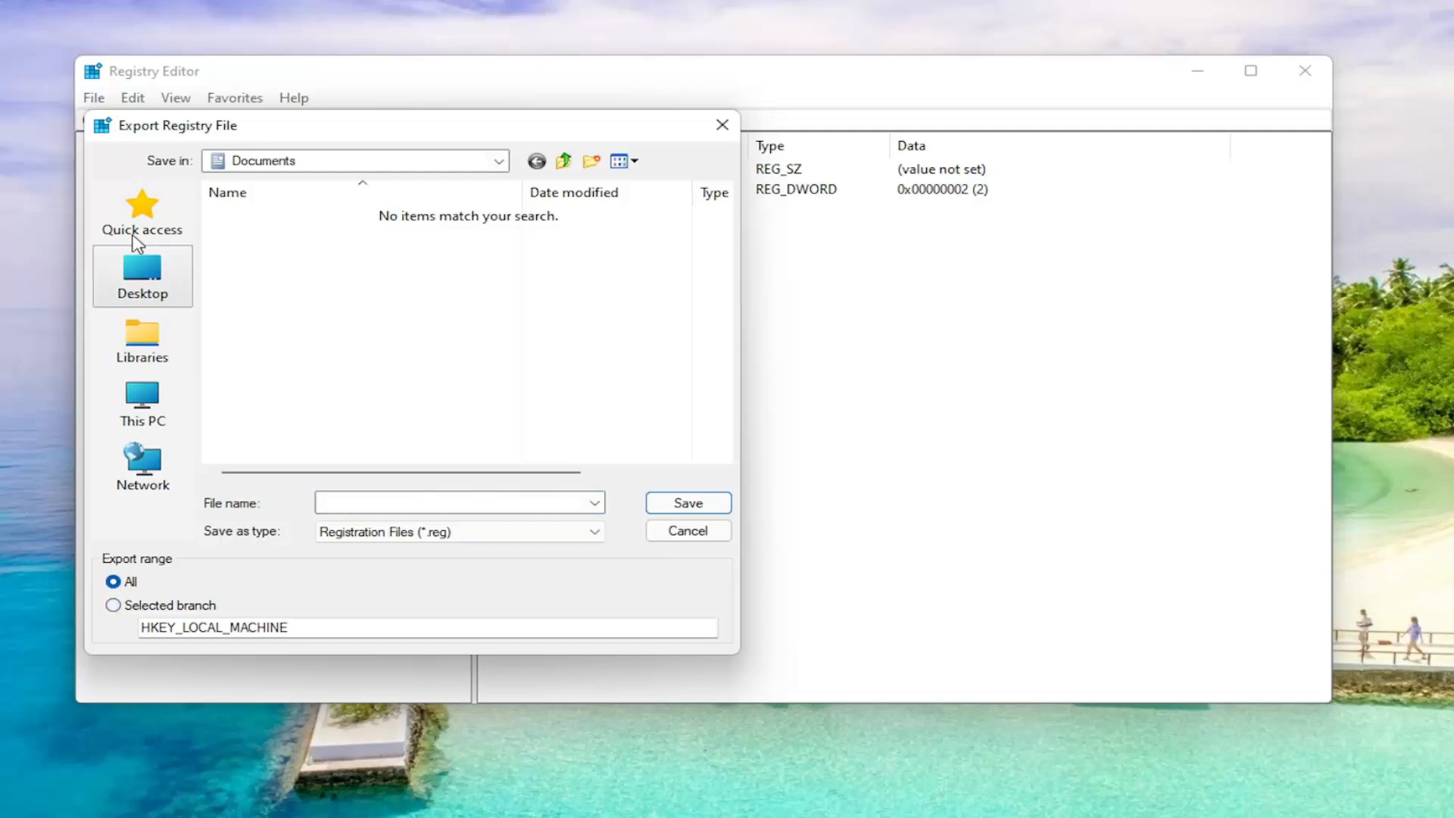
{"action": "mouse_move", "coordinate": [698, 542]}
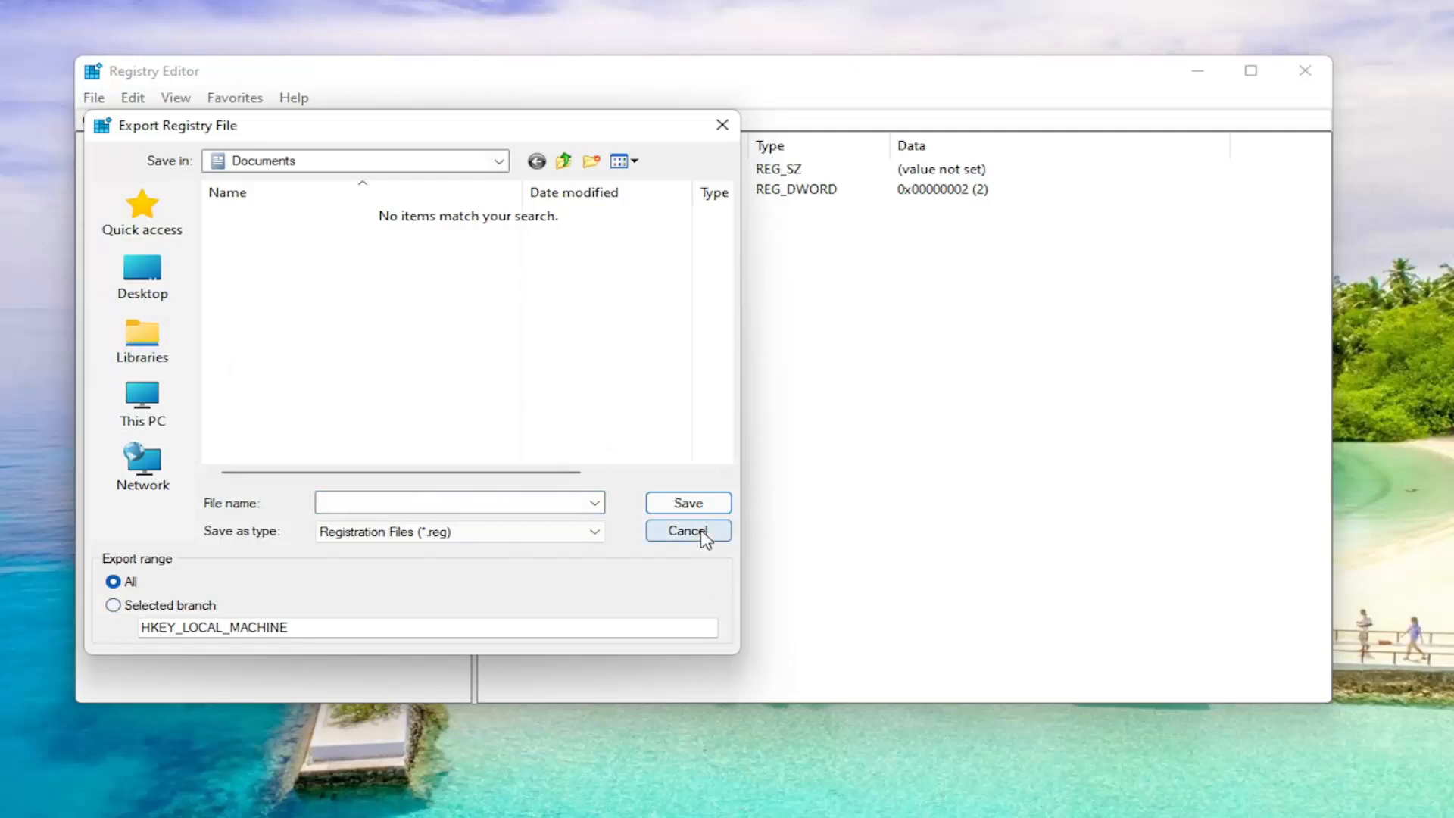
{"action": "left_click", "coordinate": [687, 530]}
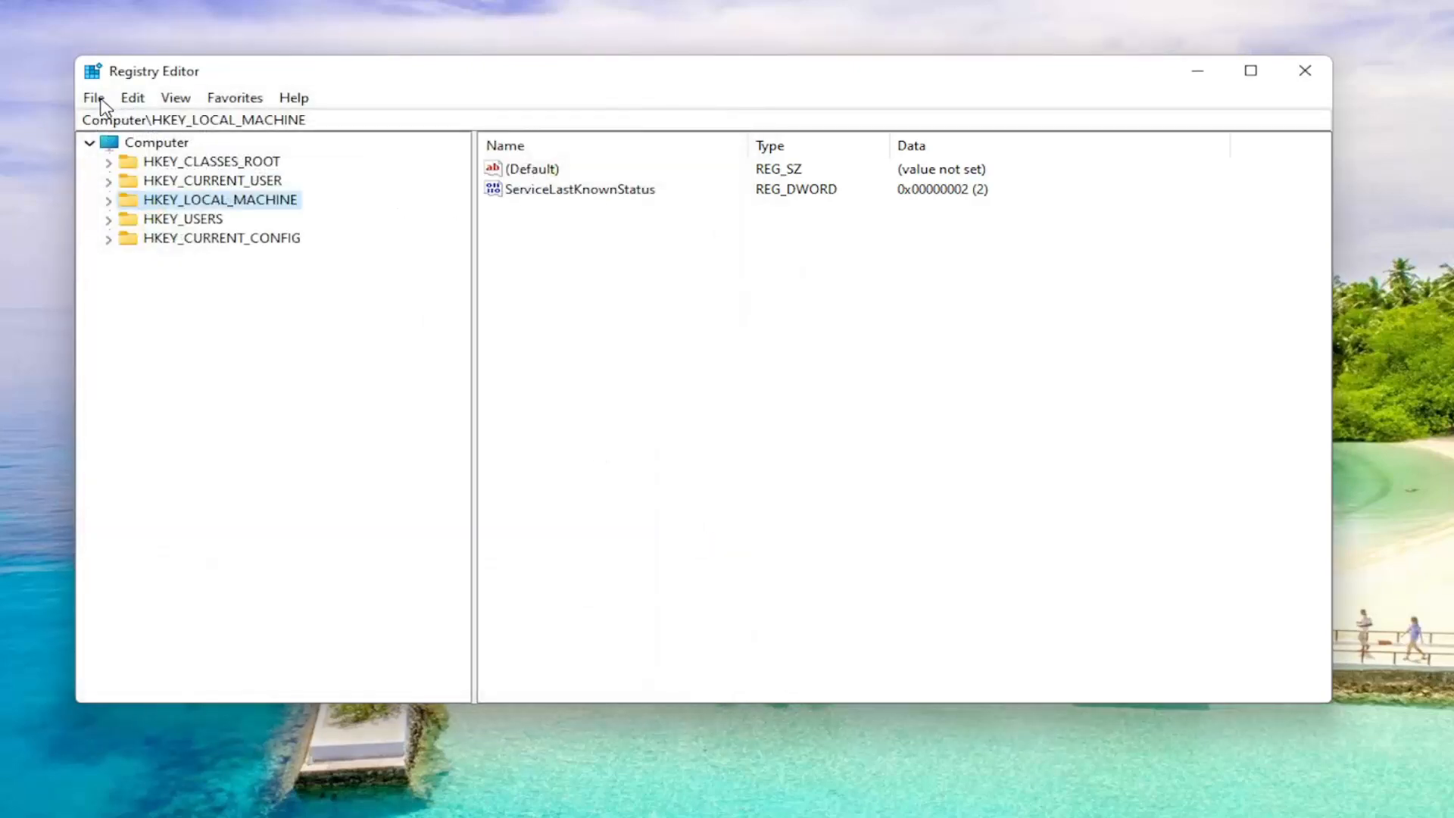
{"action": "left_click", "coordinate": [94, 97]}
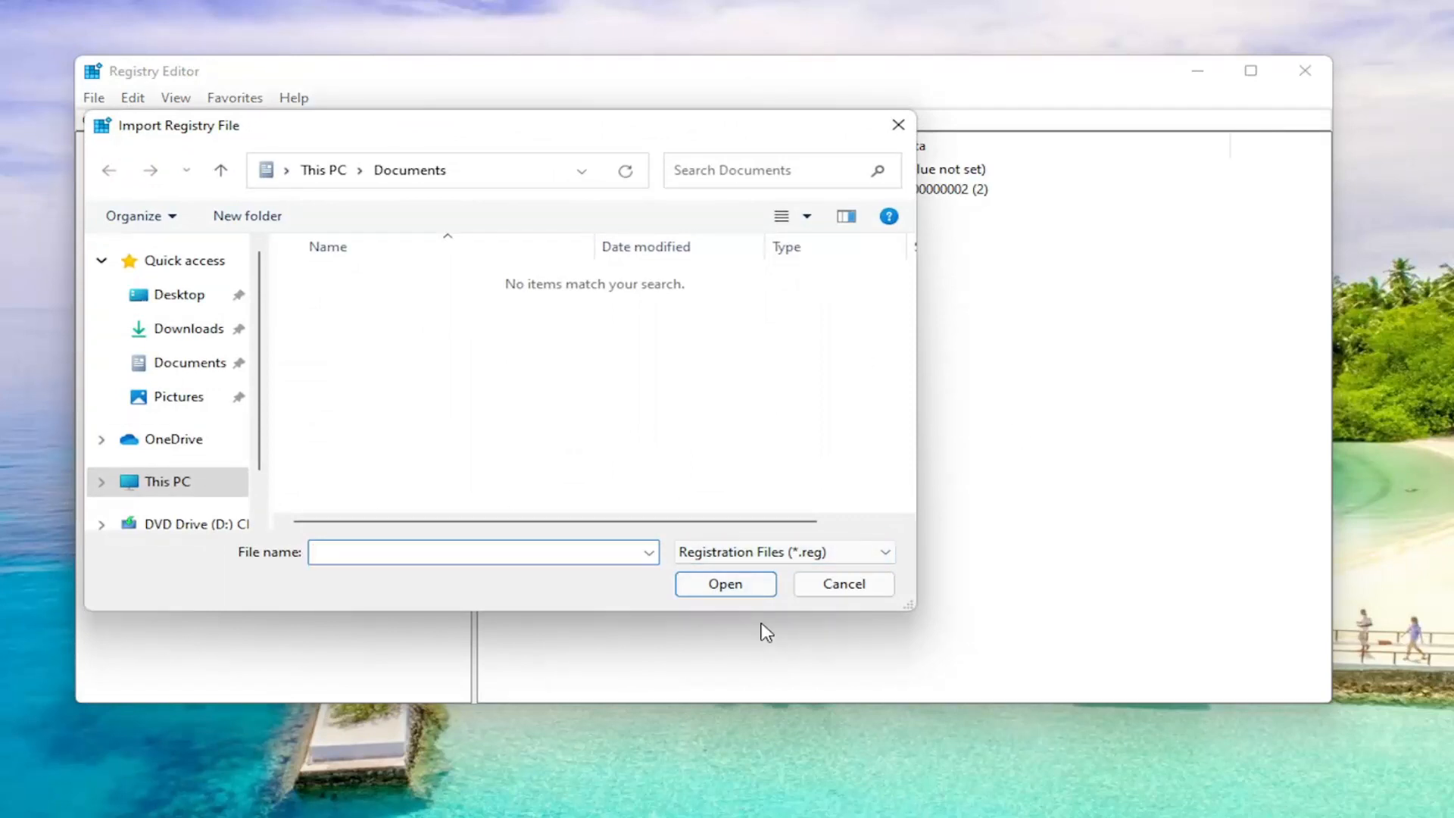
{"action": "left_click", "coordinate": [844, 584]}
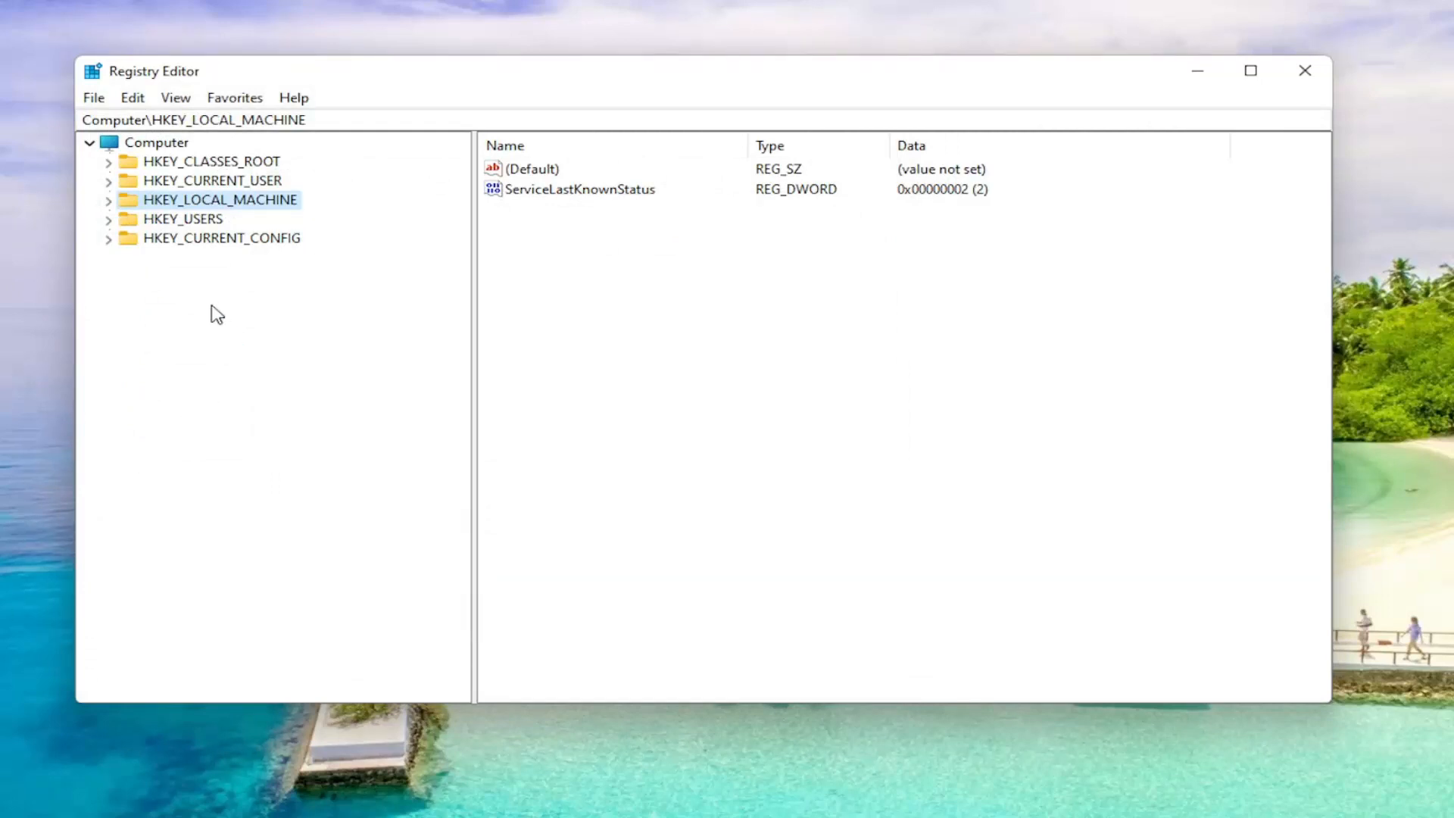
- Expand HKEY_CURRENT_USER and Software, scrolling down toward Explorer's User Shell Folders key
{"action": "left_click", "coordinate": [211, 180]}
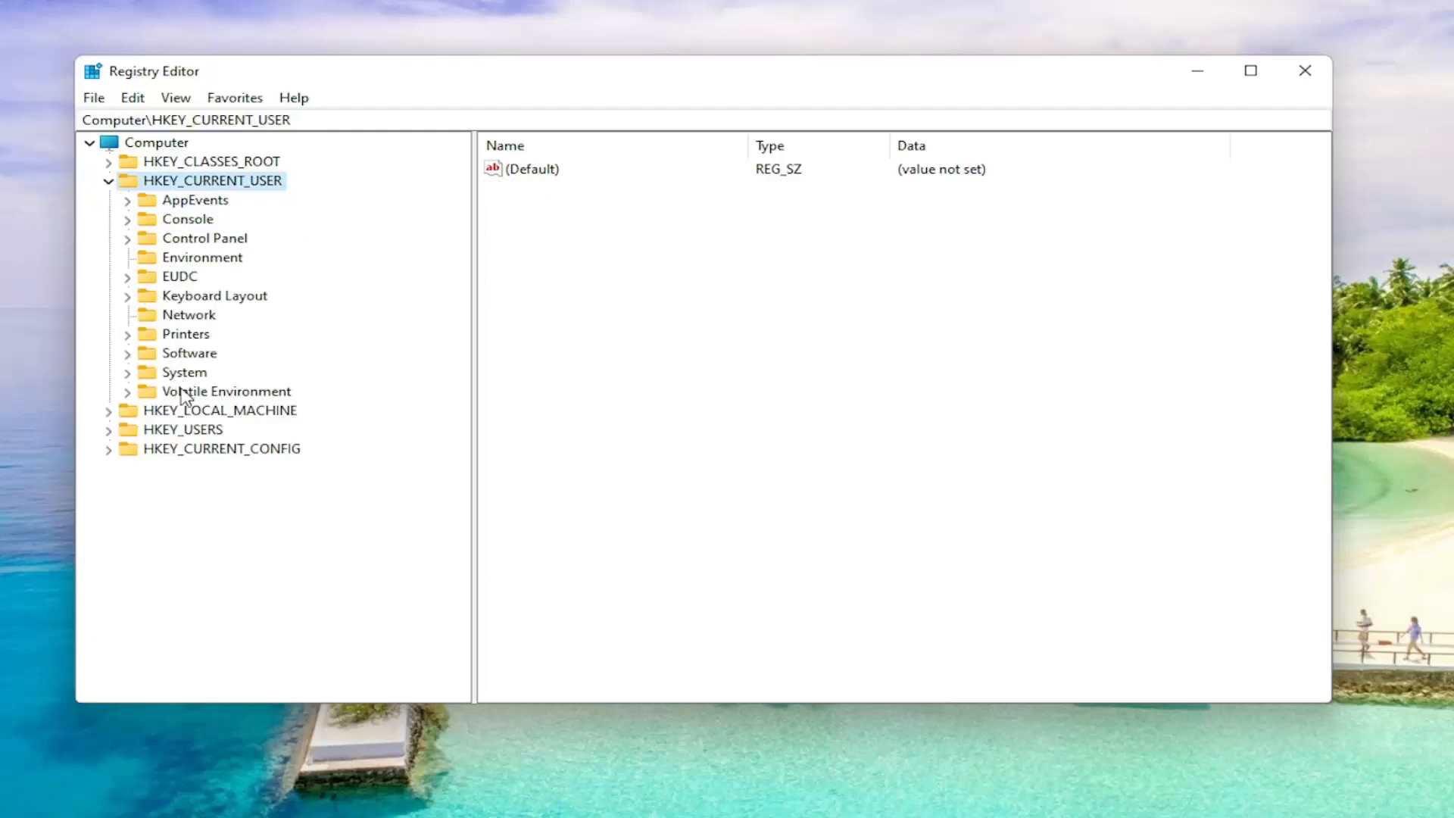
{"action": "left_click", "coordinate": [189, 353]}
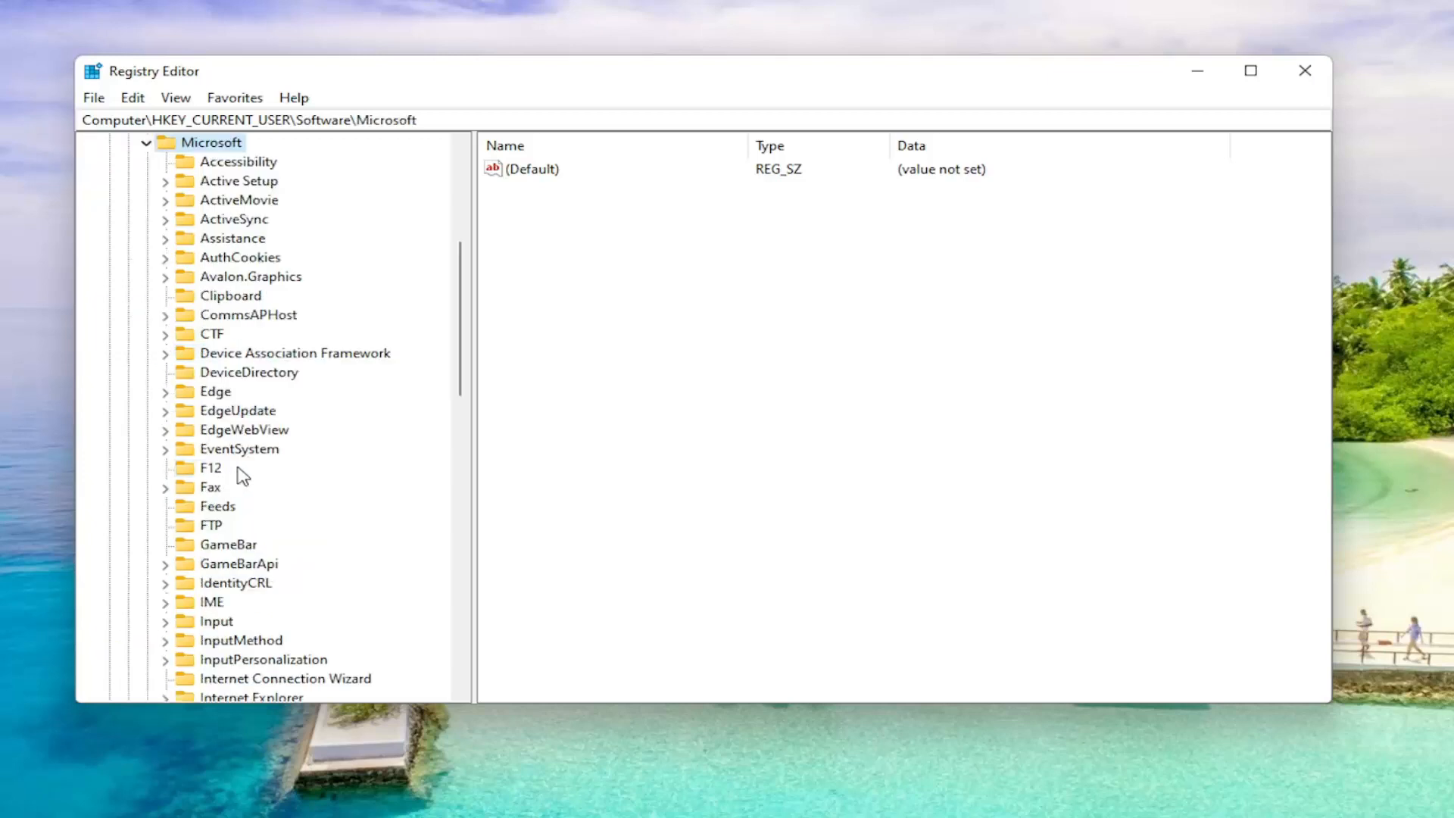
{"action": "scroll", "scroll_direction": "down", "scroll_amount": 3}
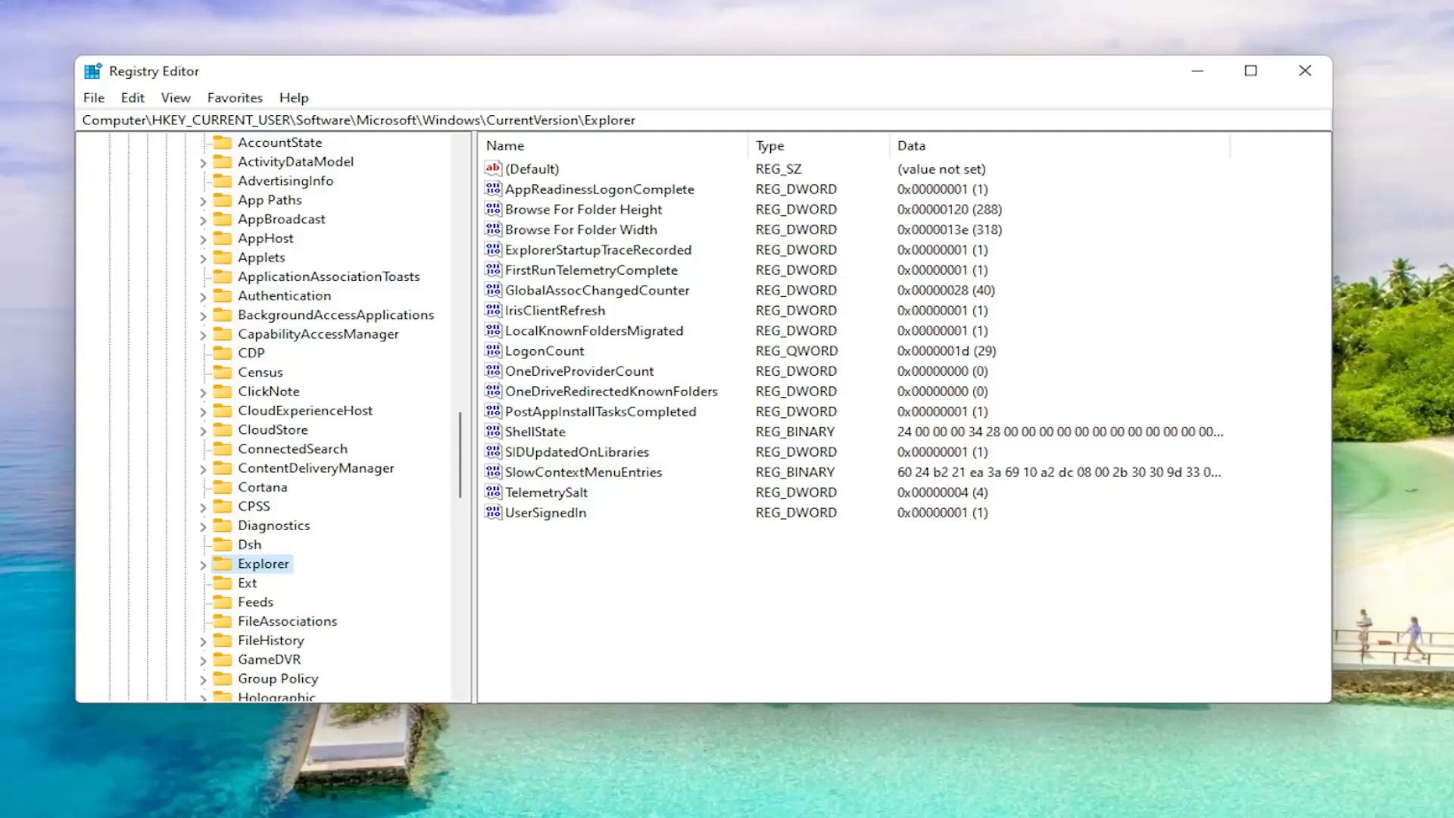
{"action": "mouse_move", "coordinate": [622, 541]}
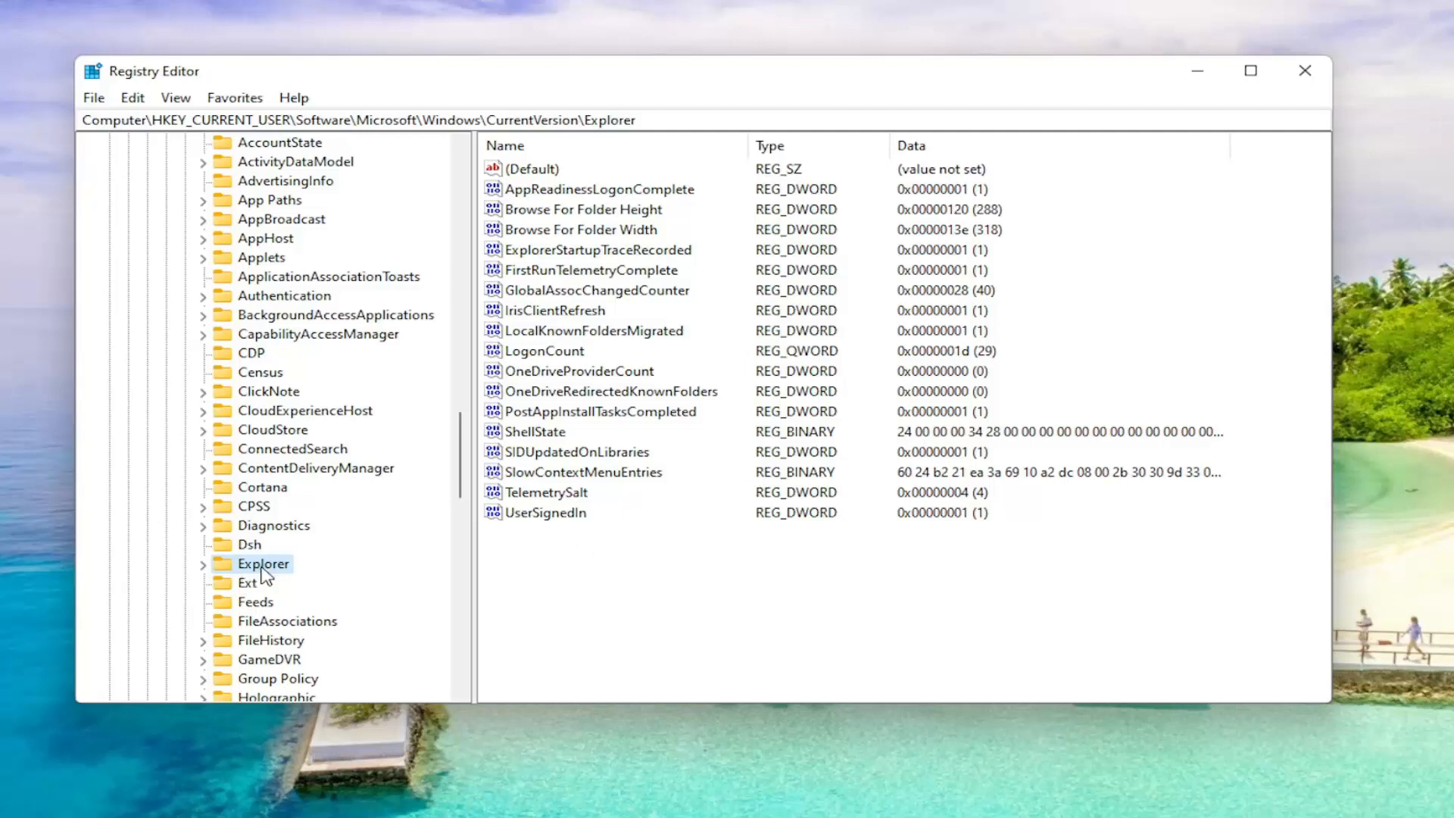
{"action": "scroll", "scroll_direction": "down", "scroll_amount": 3}
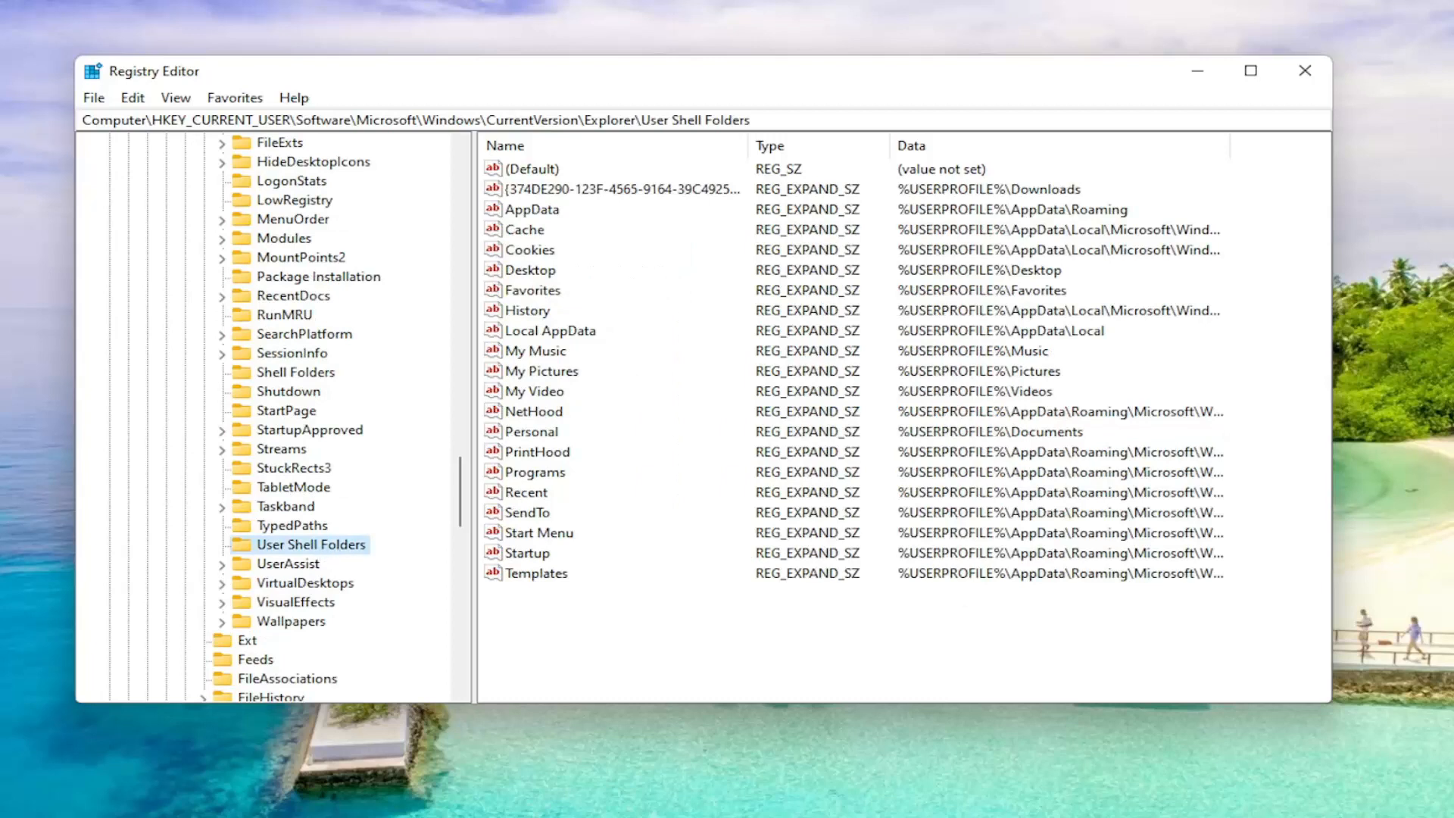
{"action": "mouse_move", "coordinate": [562, 212]}
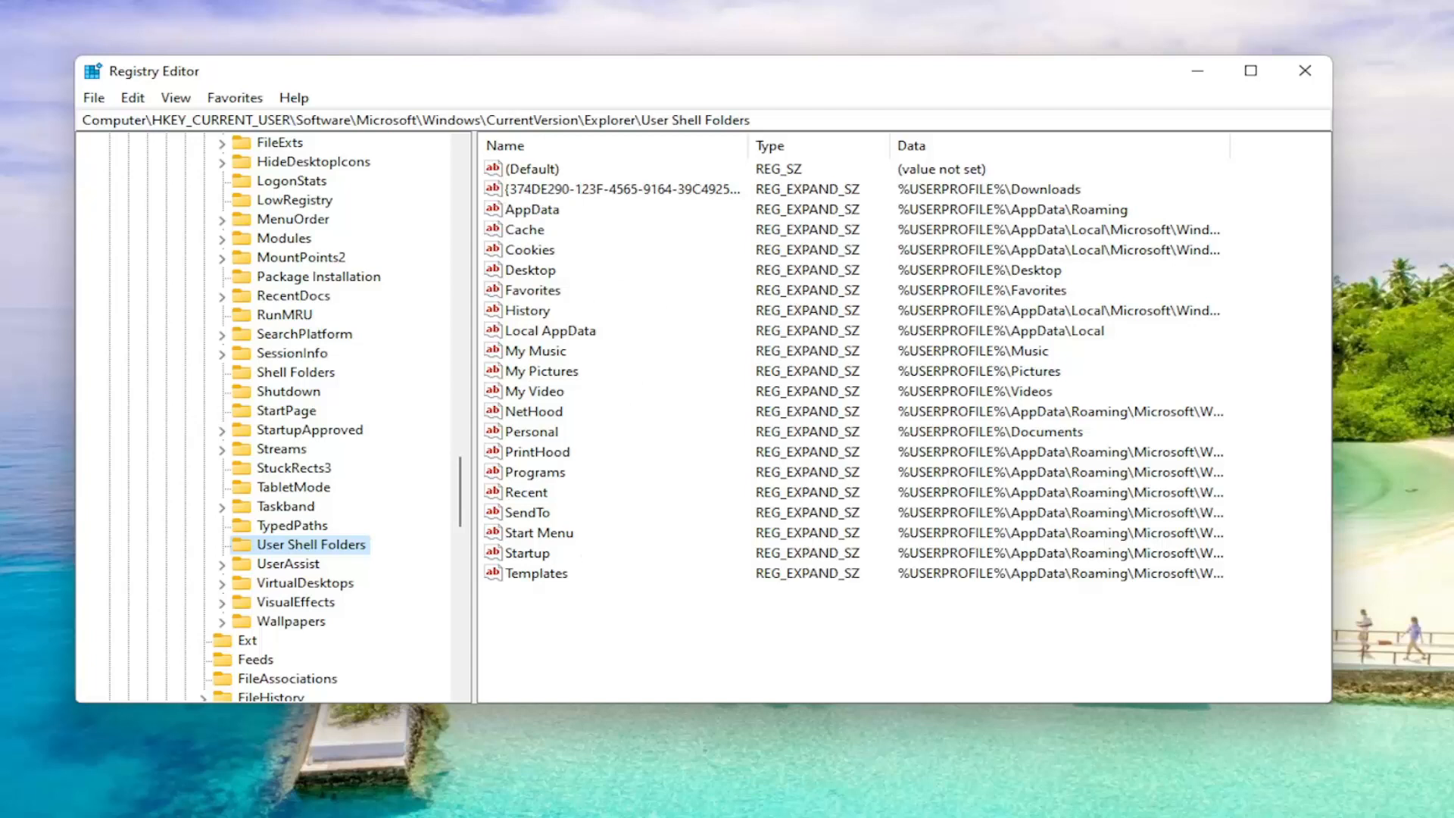
{"action": "mouse_move", "coordinate": [509, 210]}
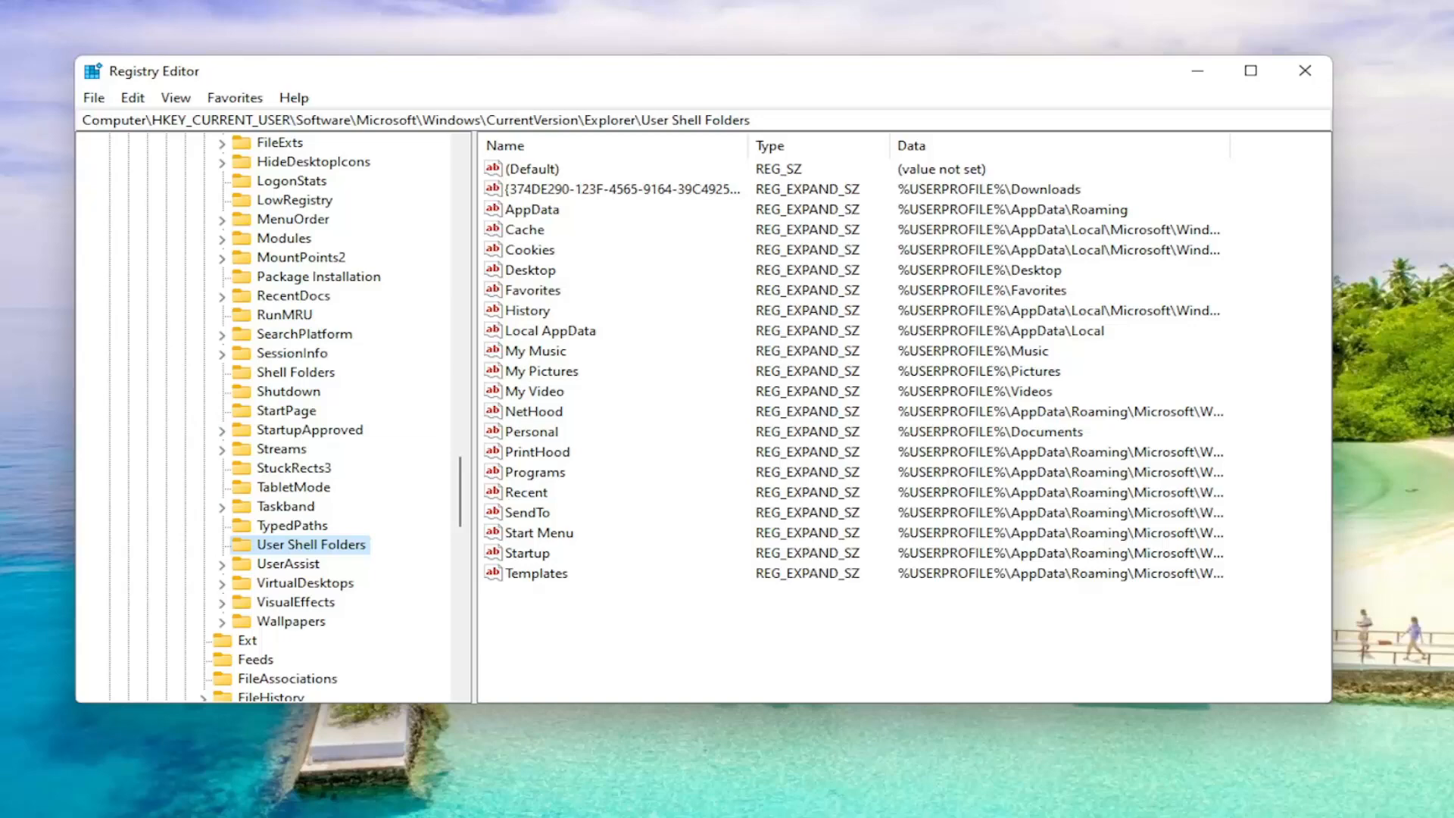
{"action": "mouse_move", "coordinate": [600, 641]}
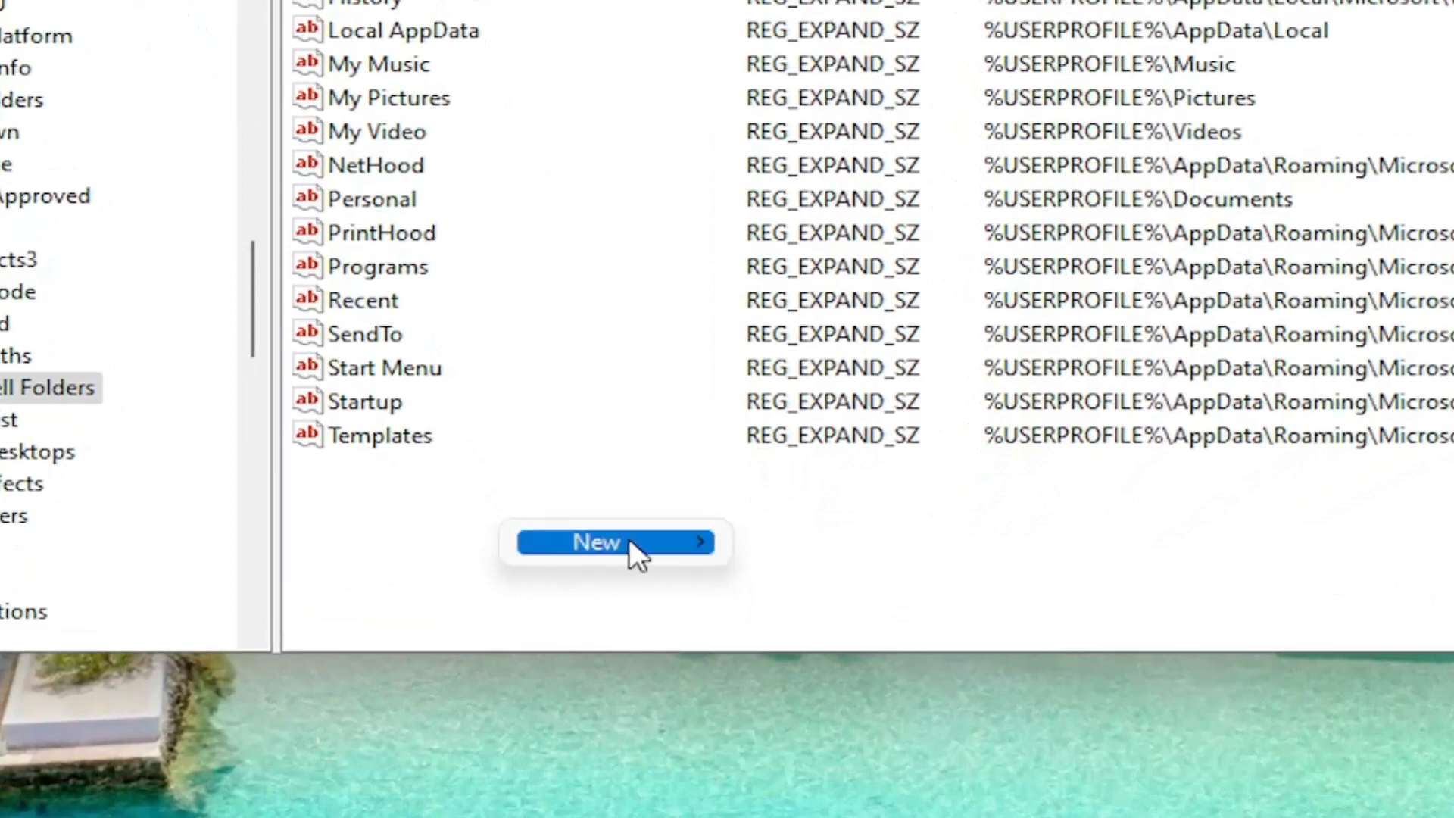
- Add string value {B7BEDE81-DF94-4682-A7D8-57A52620B86F} and open it for editing
{"action": "left_click", "coordinate": [601, 541]}
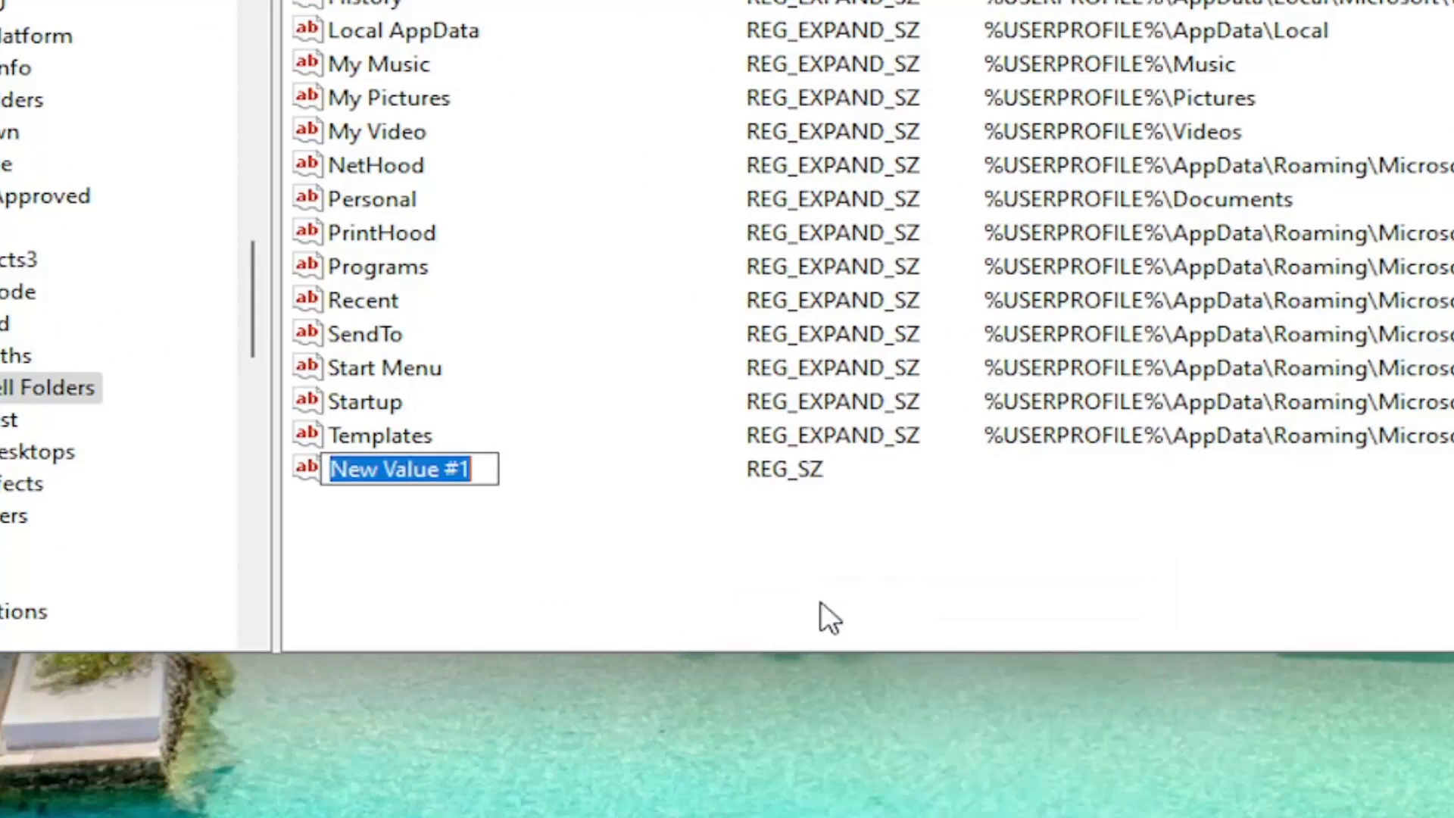
{"action": "type", "text": "Find {B7BEDE81-DF94-4682-A7D8-57A52620B86F}"}
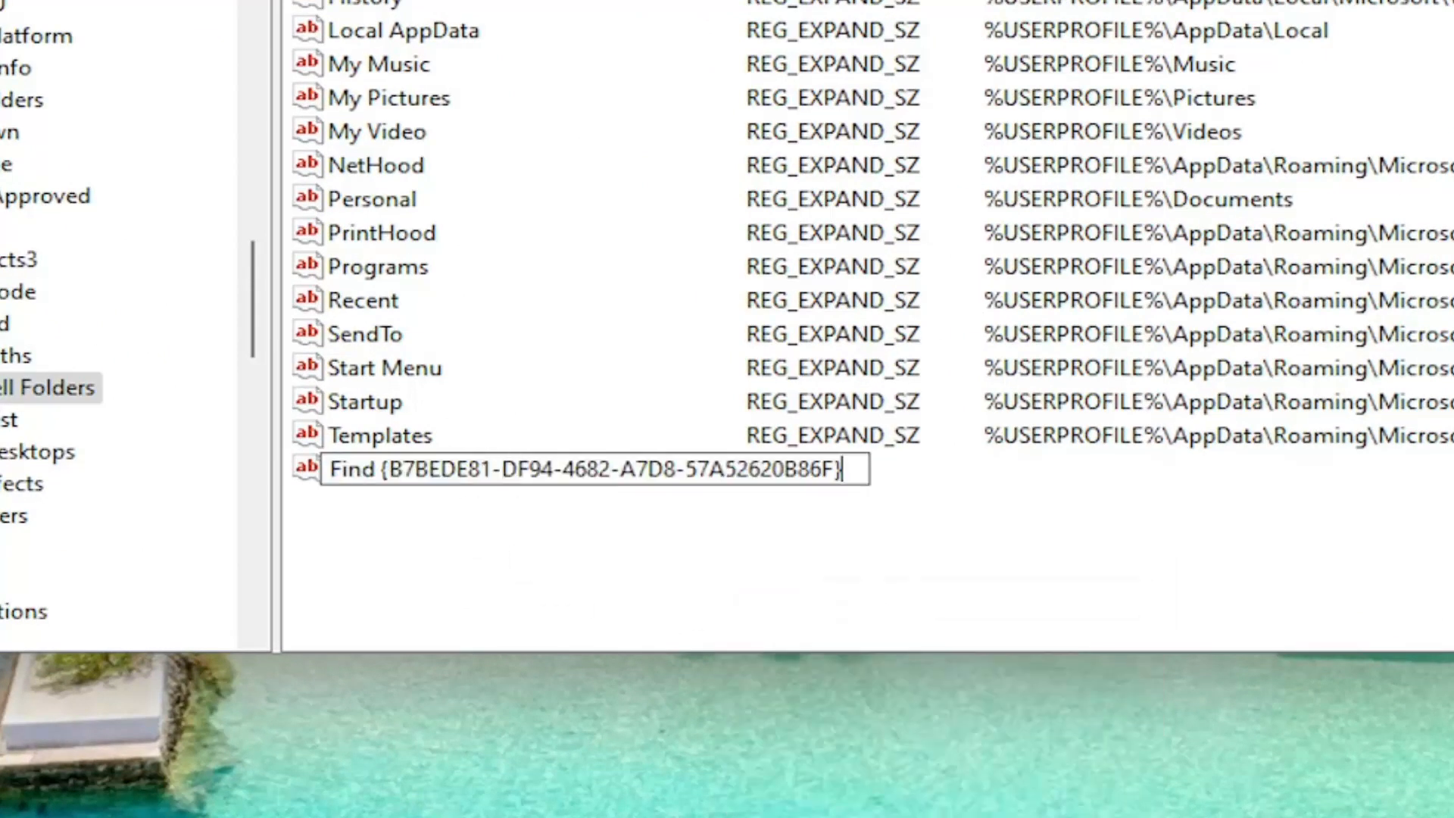
{"action": "double_click", "coordinate": [352, 469]}
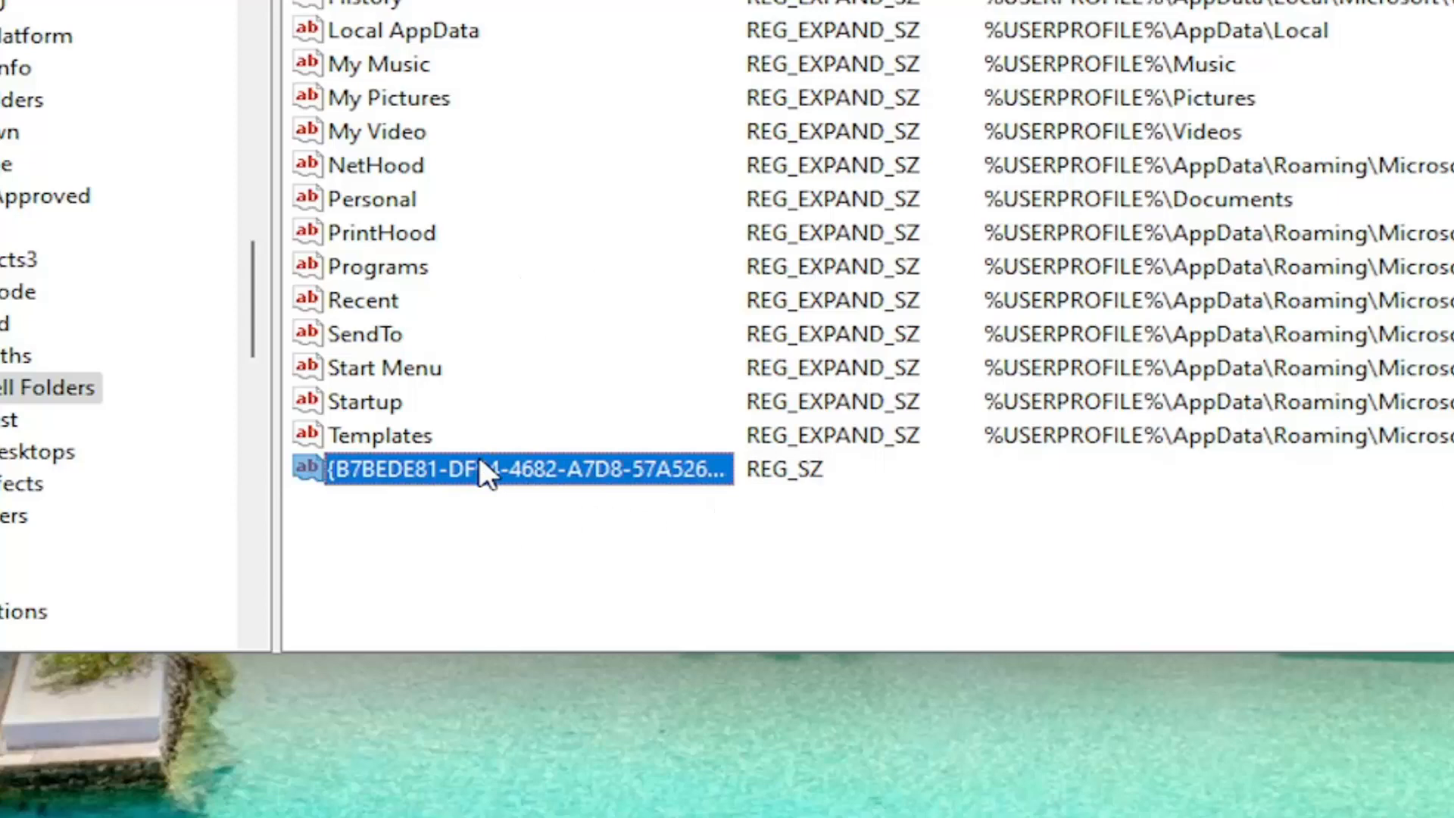
{"action": "double_click", "coordinate": [500, 469]}
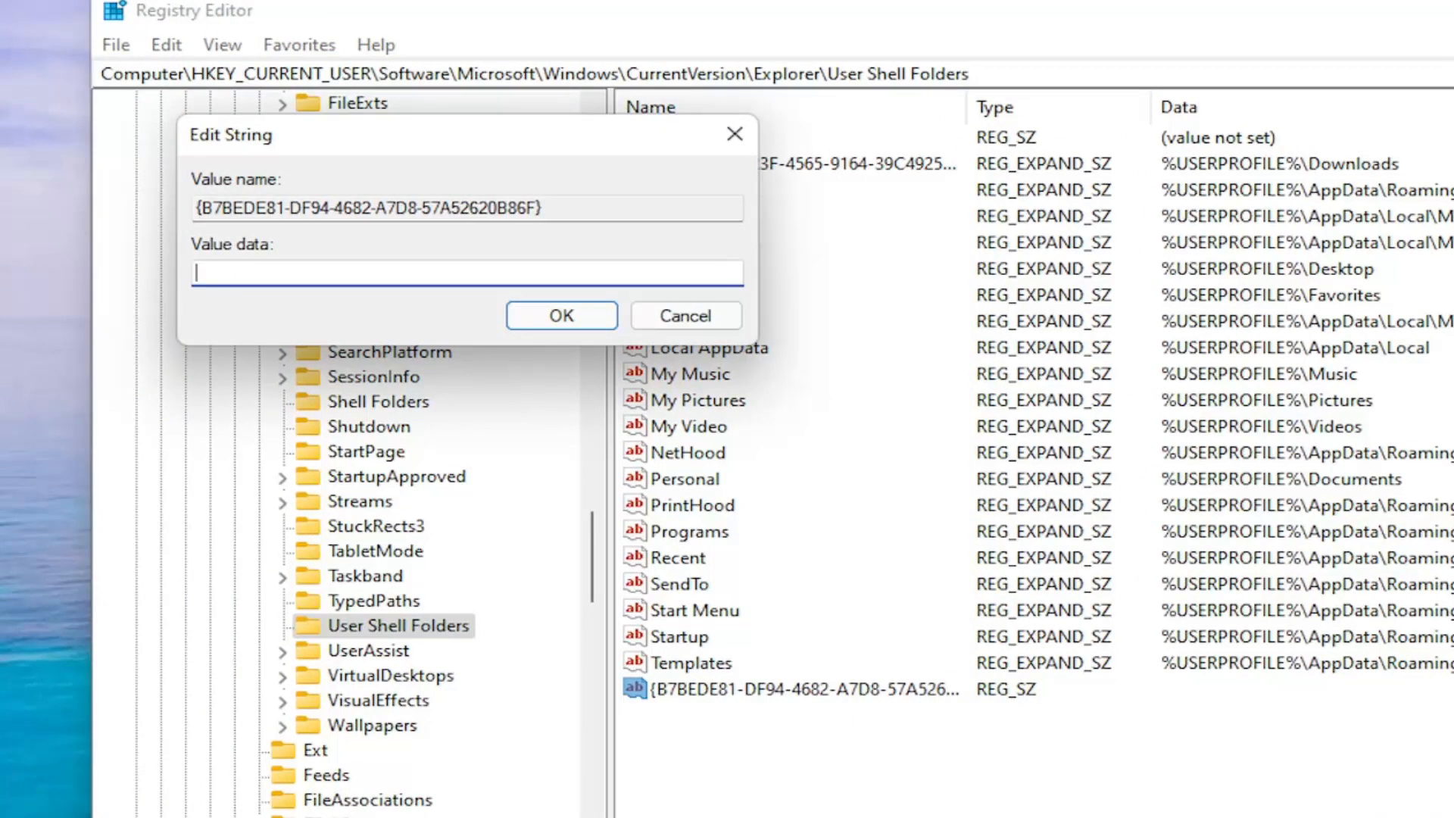
- Enter %USERPROFILE%\Pictures\Screenshots as the value data and confirm
{"action": "type", "text": "%USERPROFILE%\\Pictures\\Screenshots"}
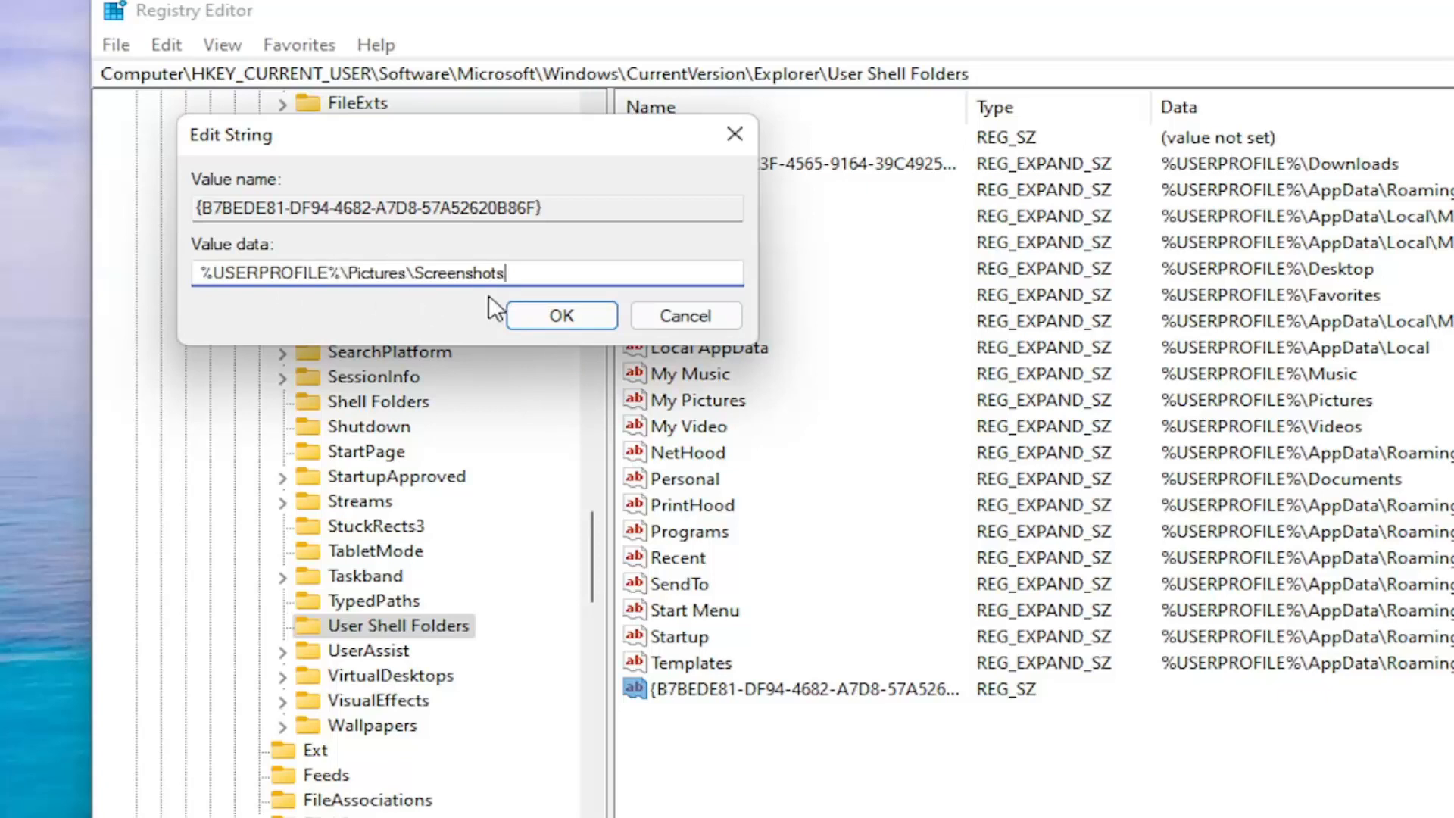
{"action": "left_click", "coordinate": [561, 315]}
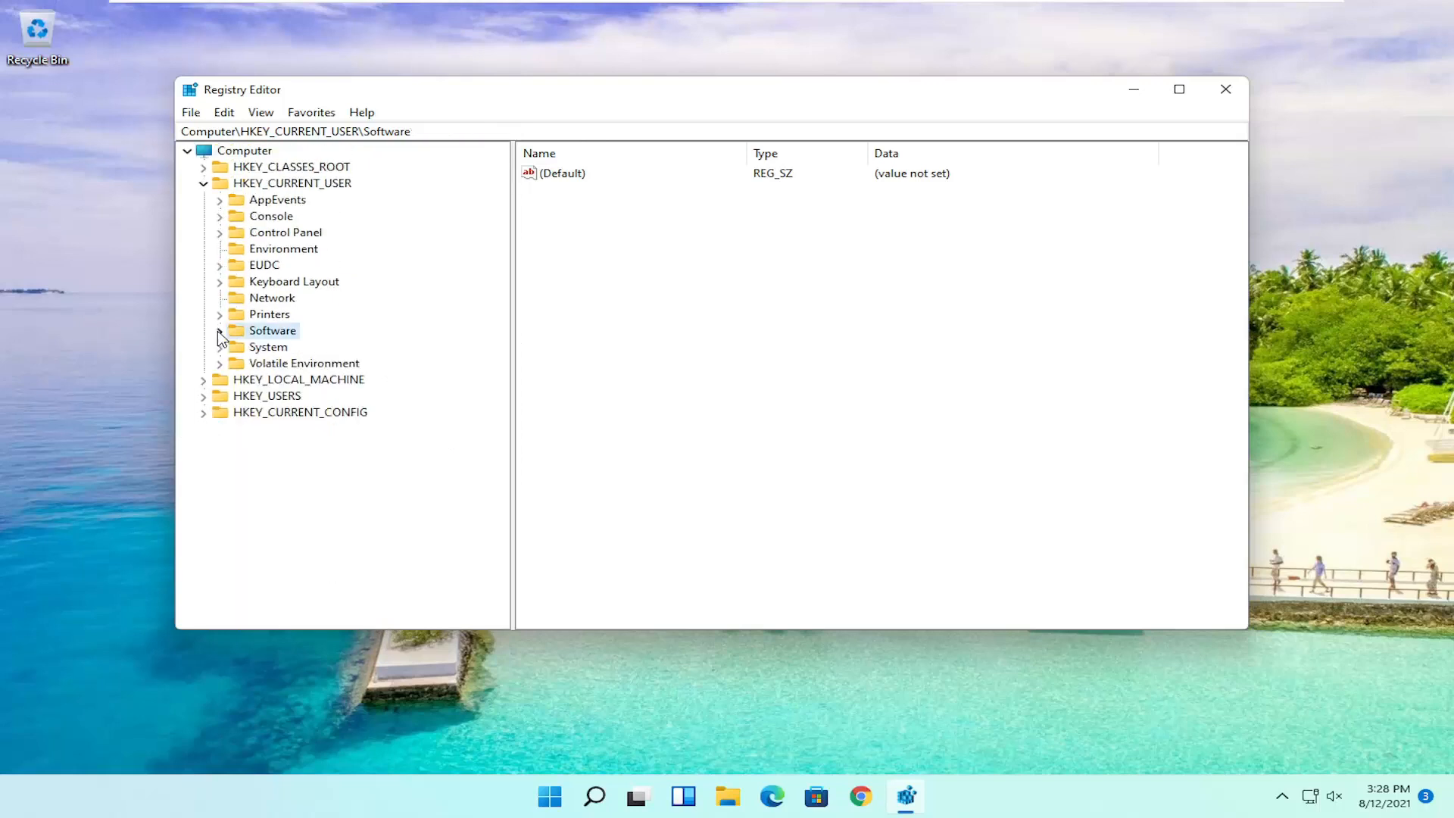
- Collapse the tree, close Registry Editor, and restart Windows from the Start menu
{"action": "left_click", "coordinate": [203, 183]}
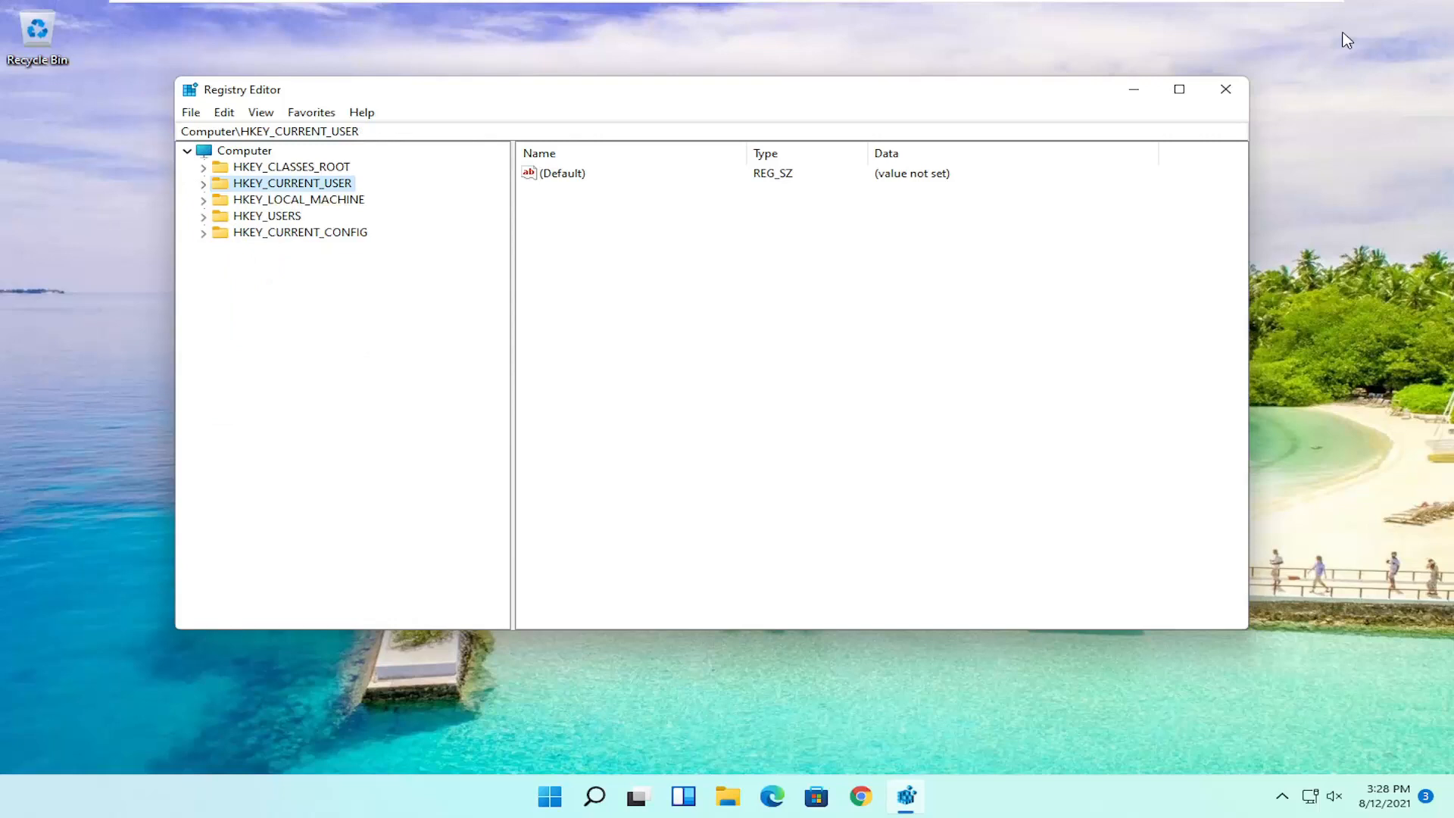
{"action": "left_click", "coordinate": [1225, 89]}
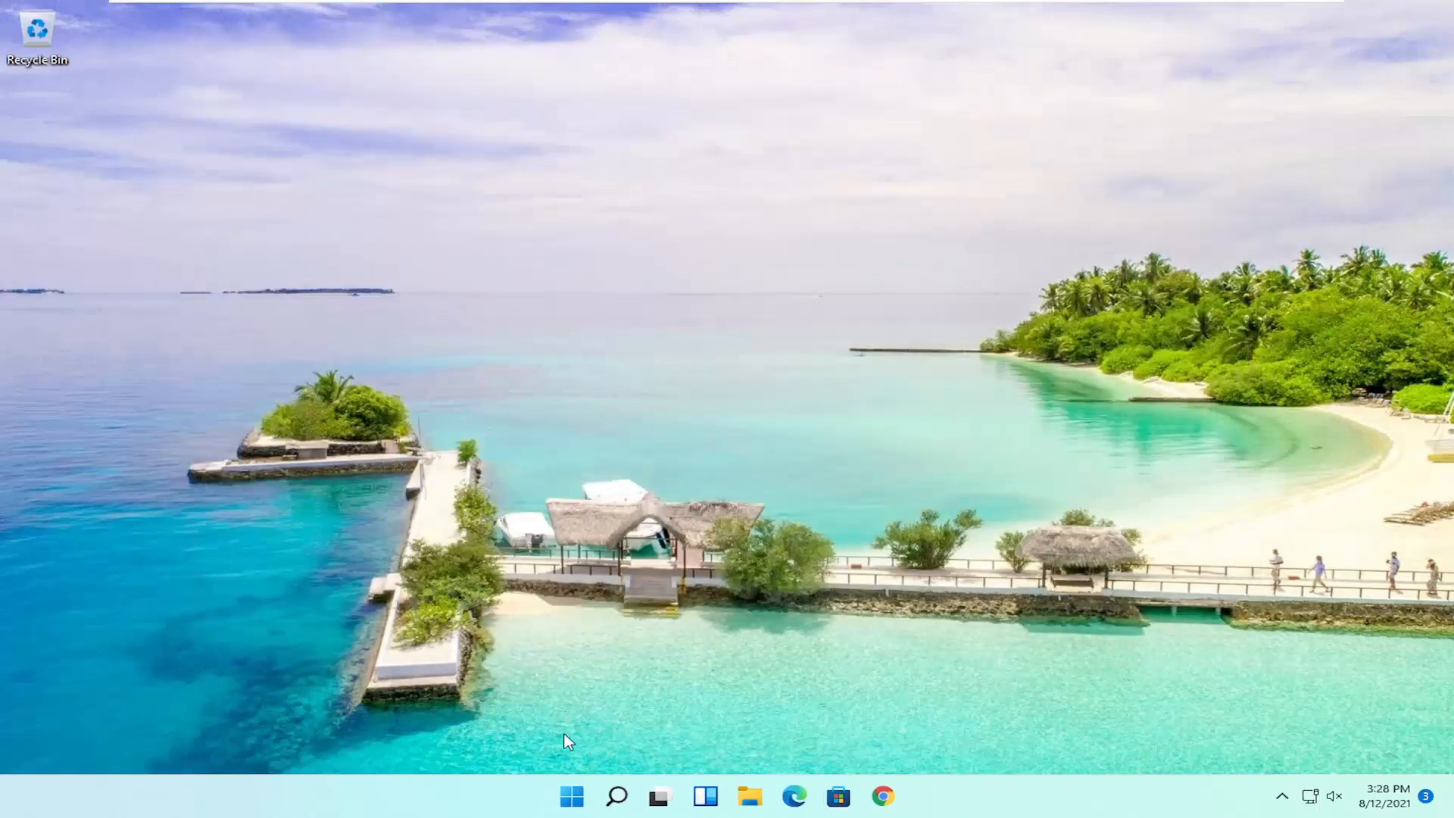
{"action": "right_click", "coordinate": [591, 795]}
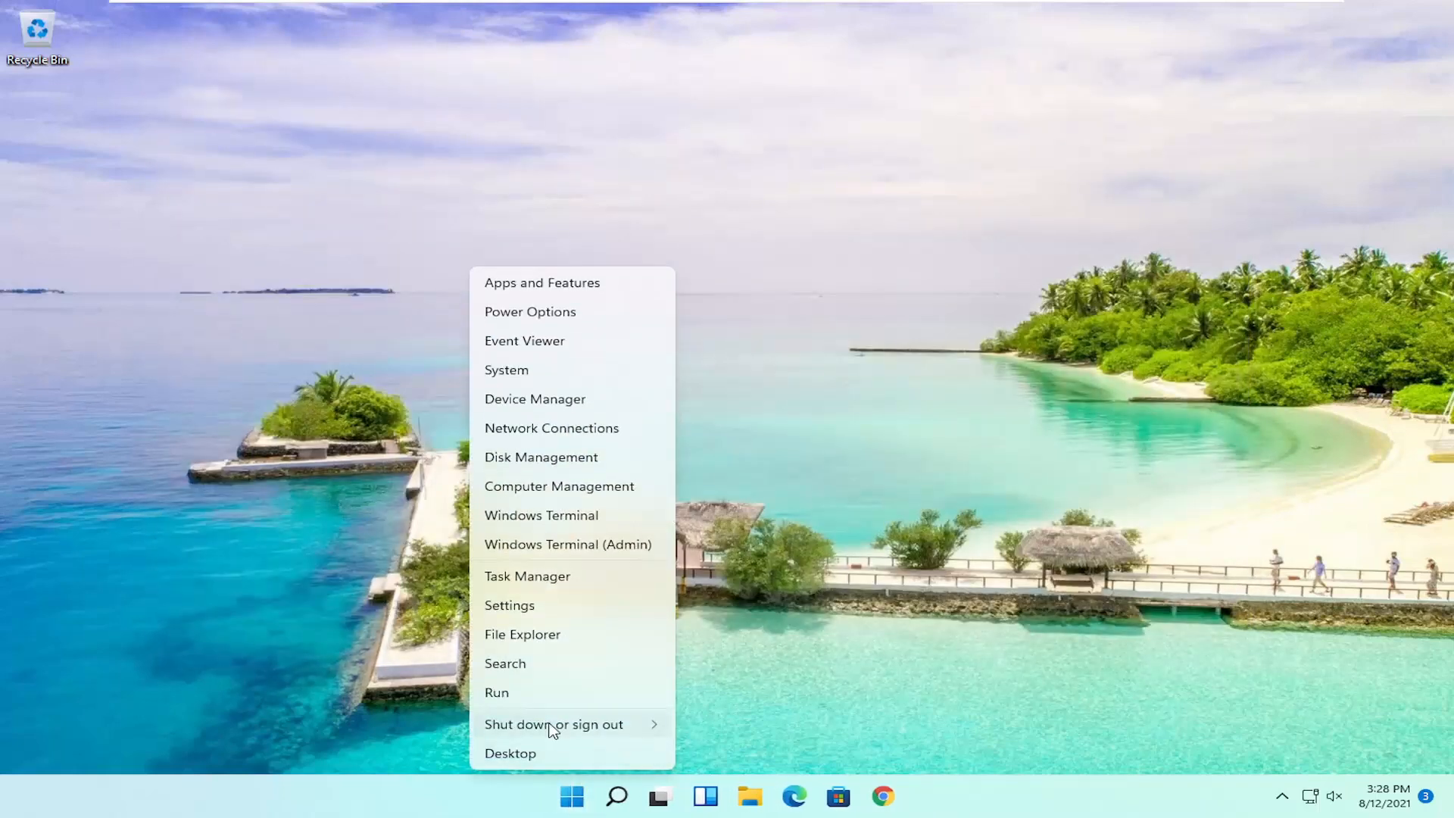
{"action": "left_click", "coordinate": [553, 724]}
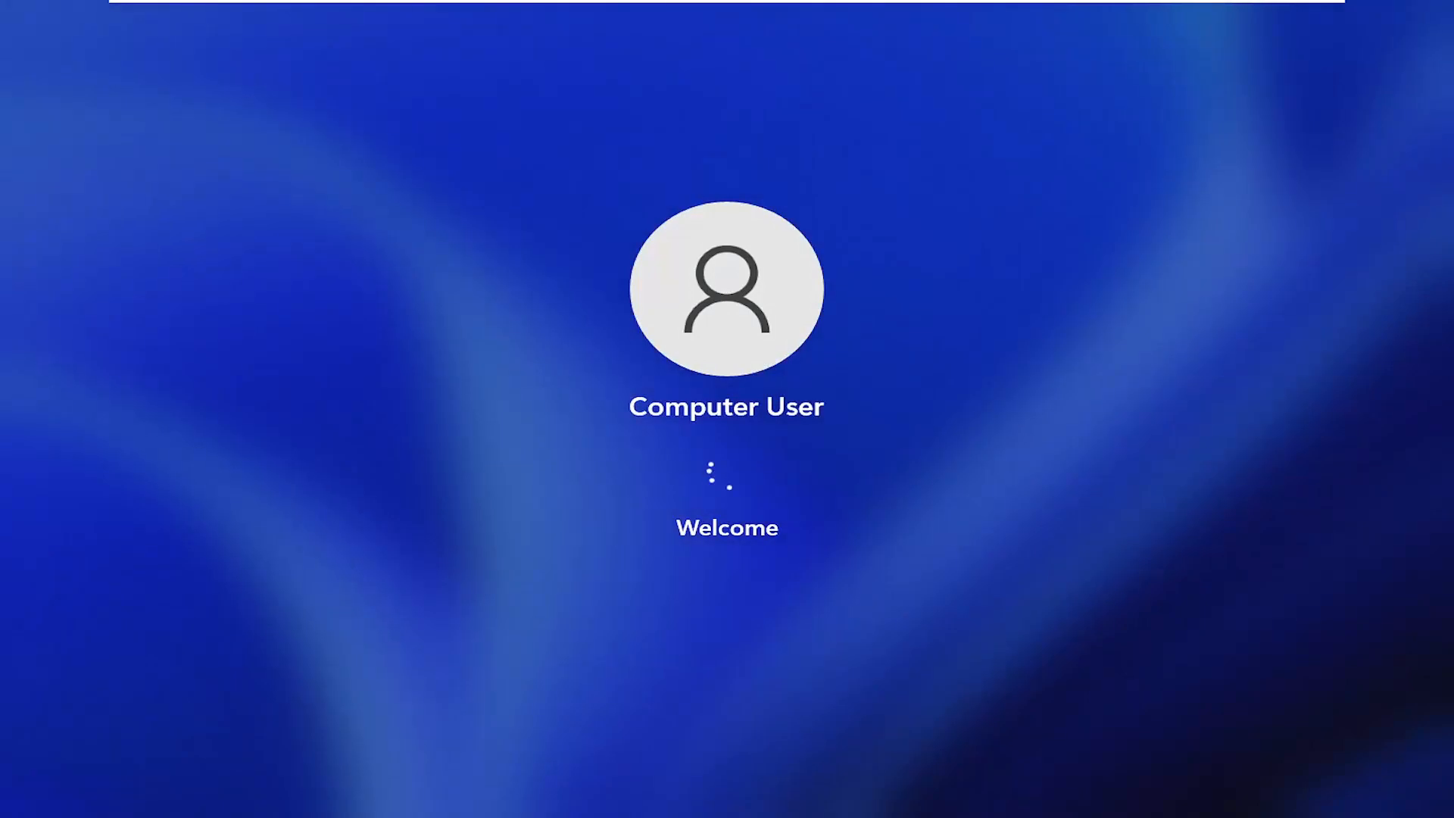